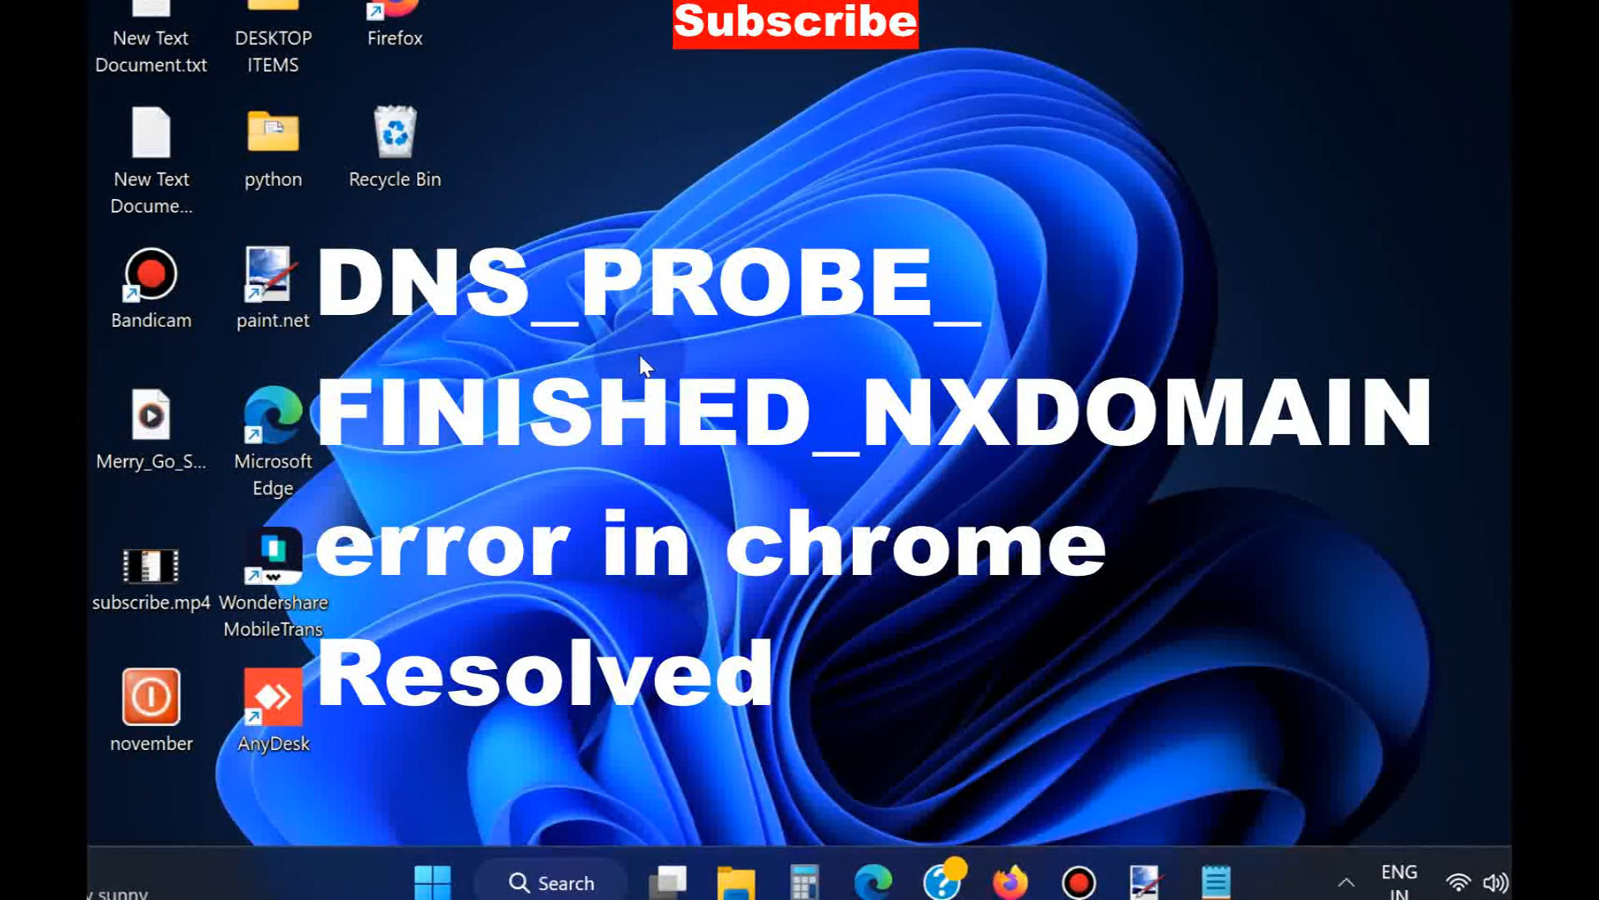
mouse_move(628, 428)
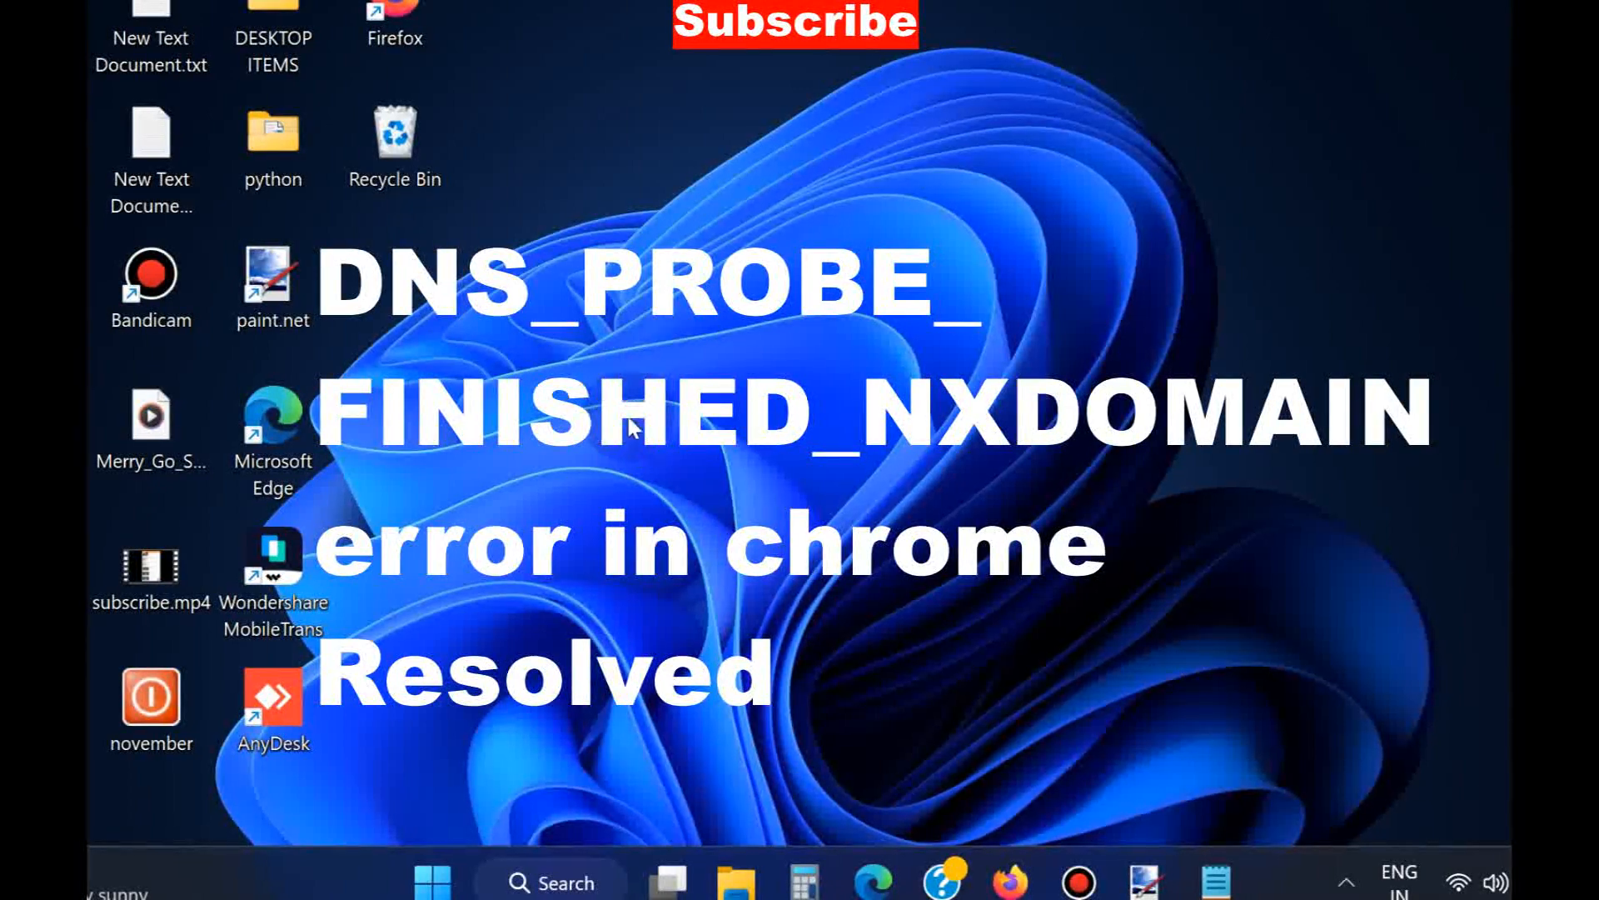
Search for cmd and launch Command Prompt as administrator.
click(551, 882)
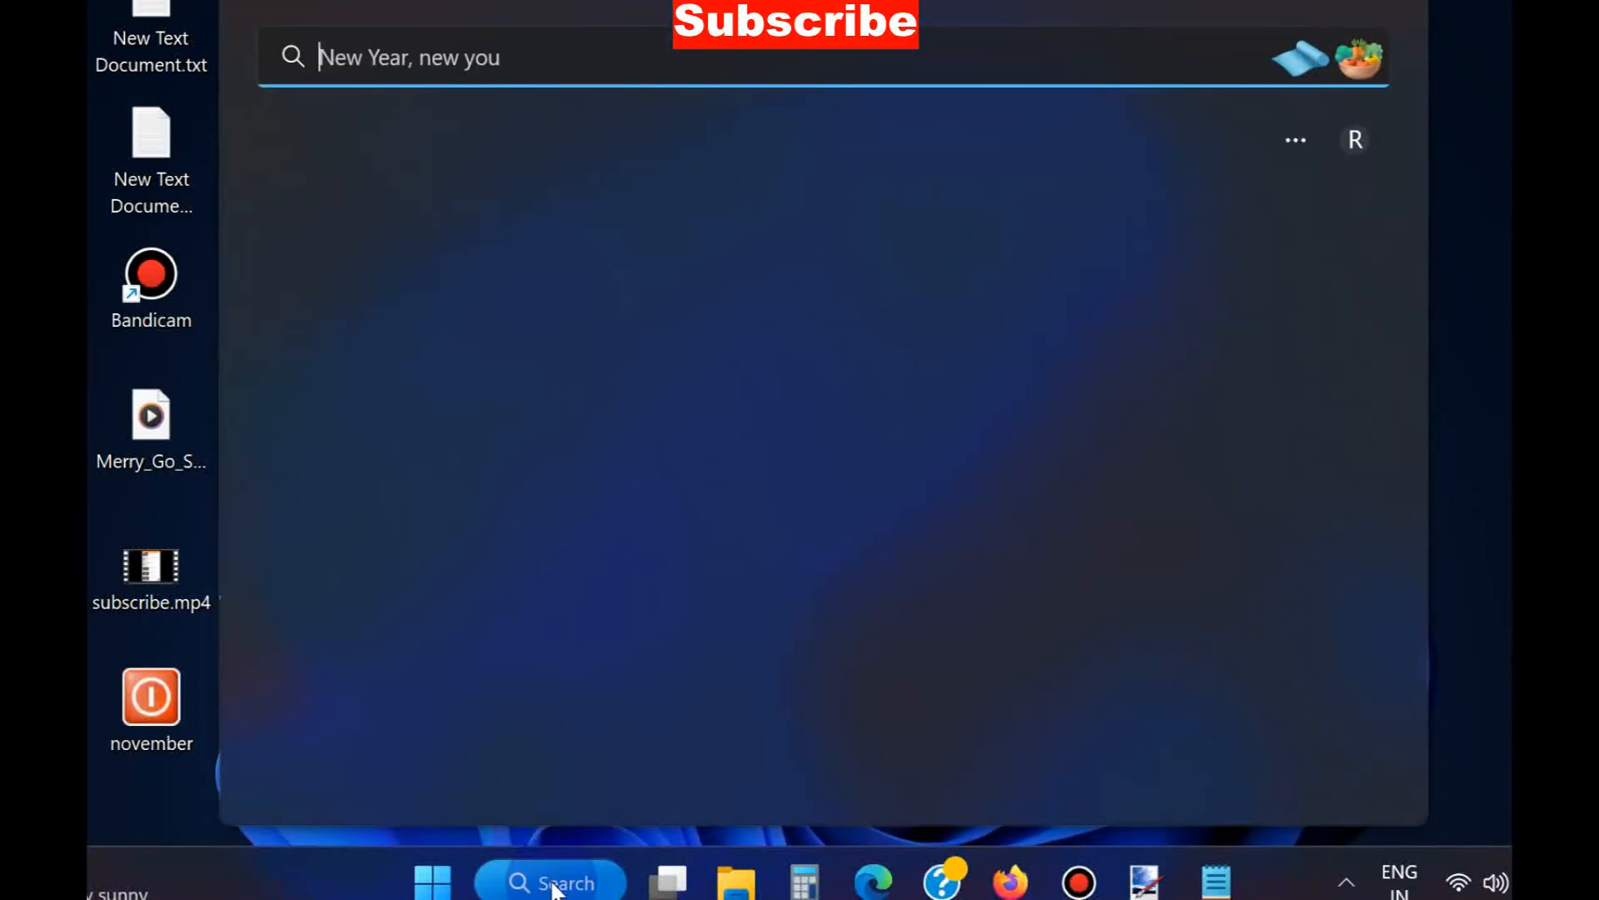
text(cmd)
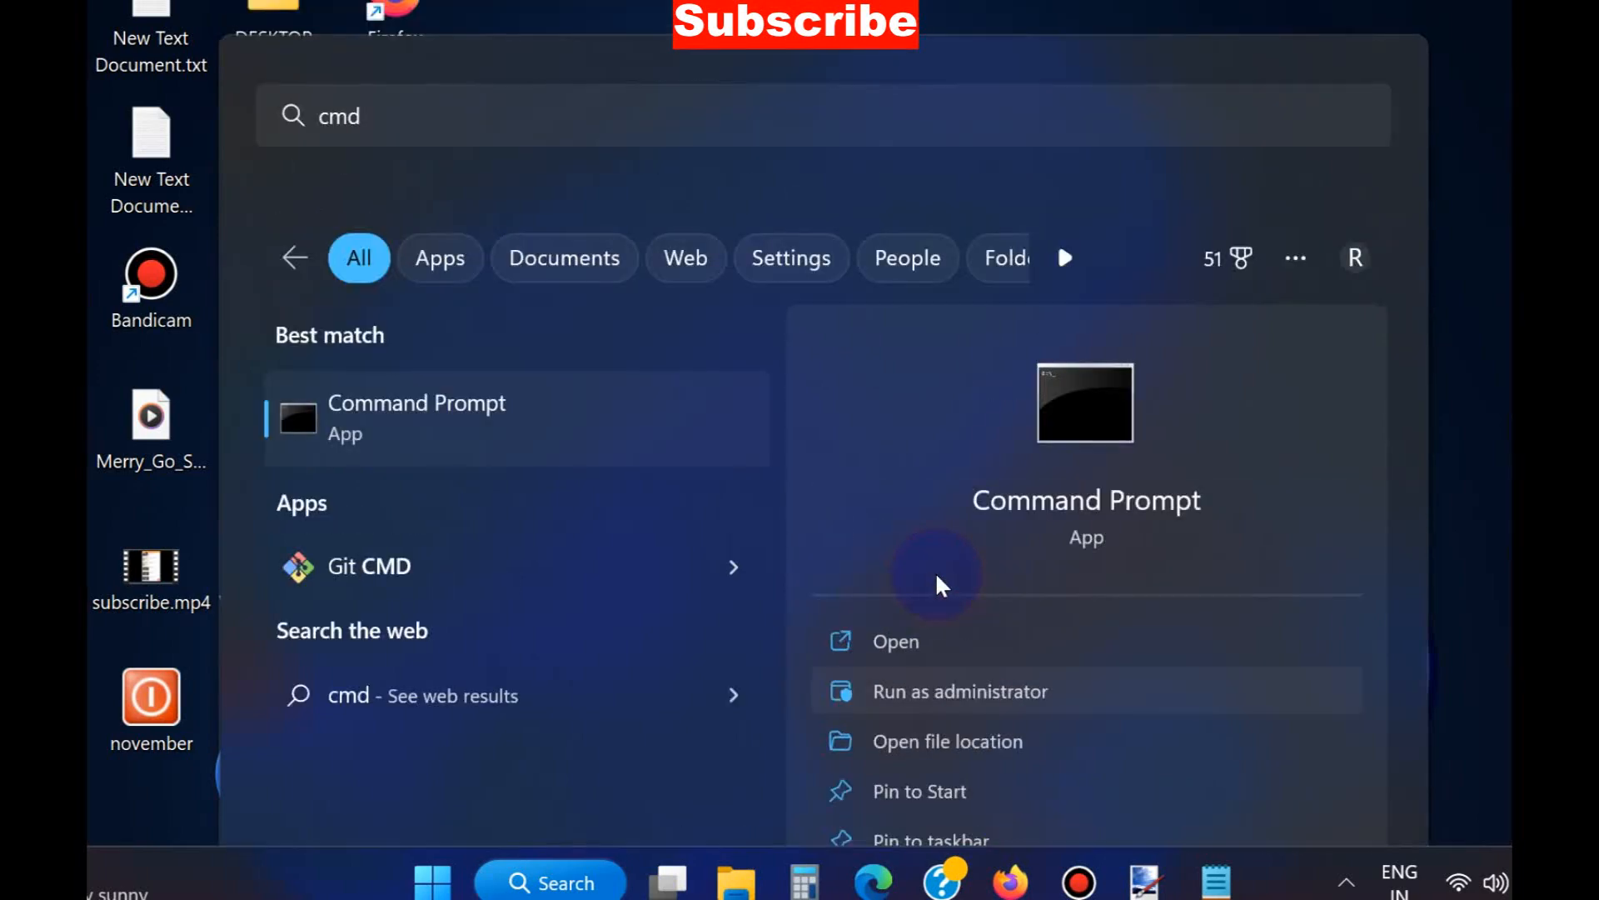
click(960, 690)
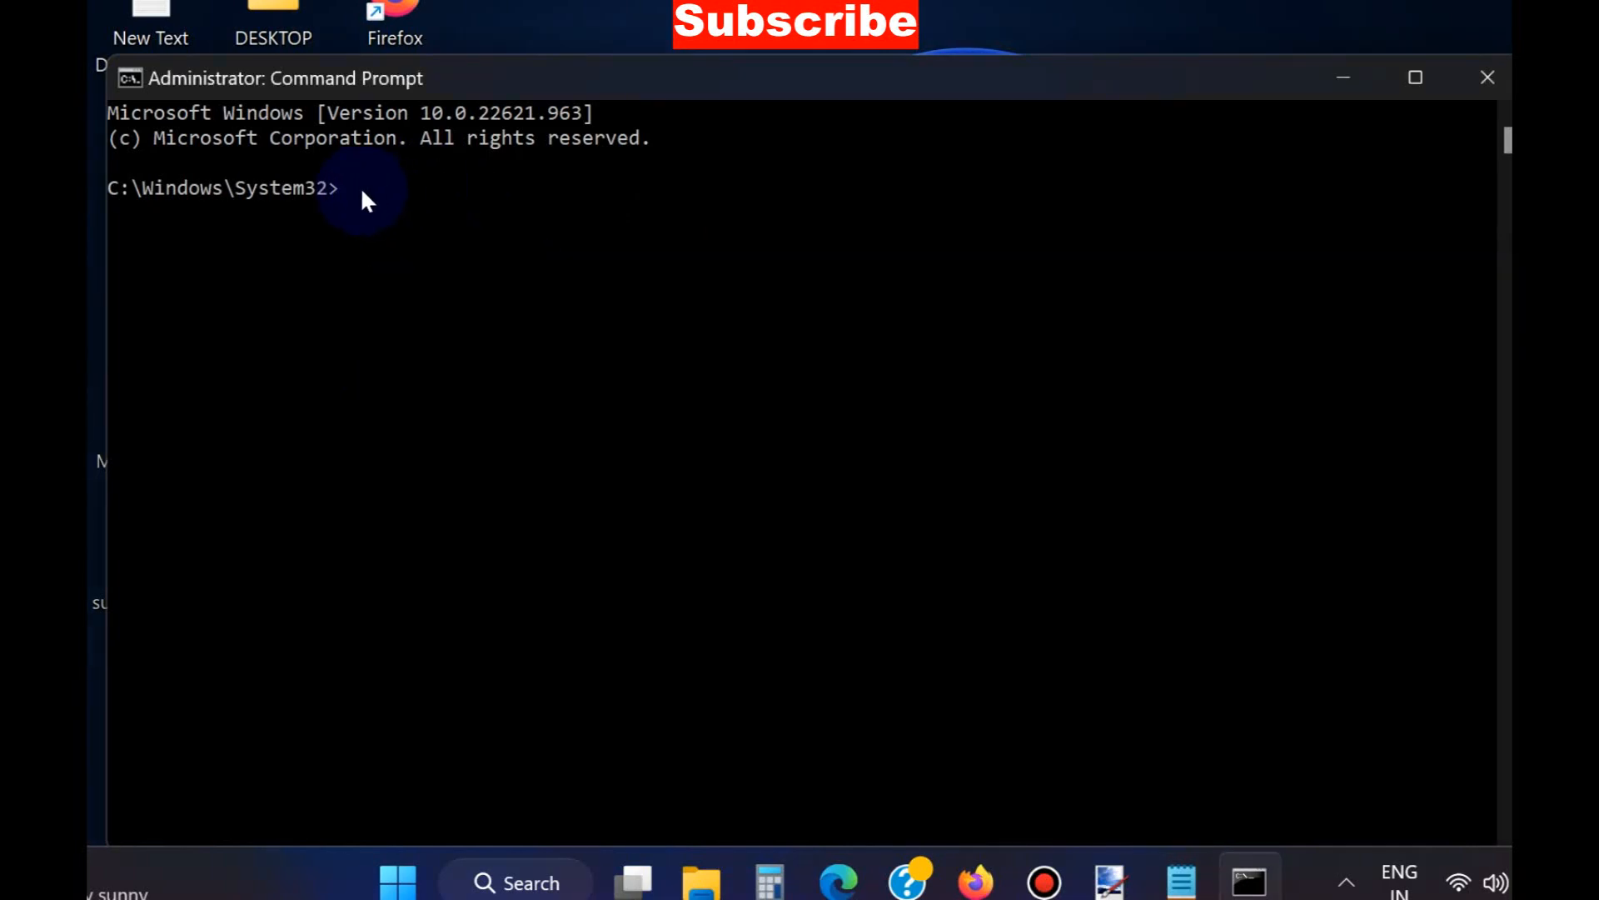
mouse_move(356, 203)
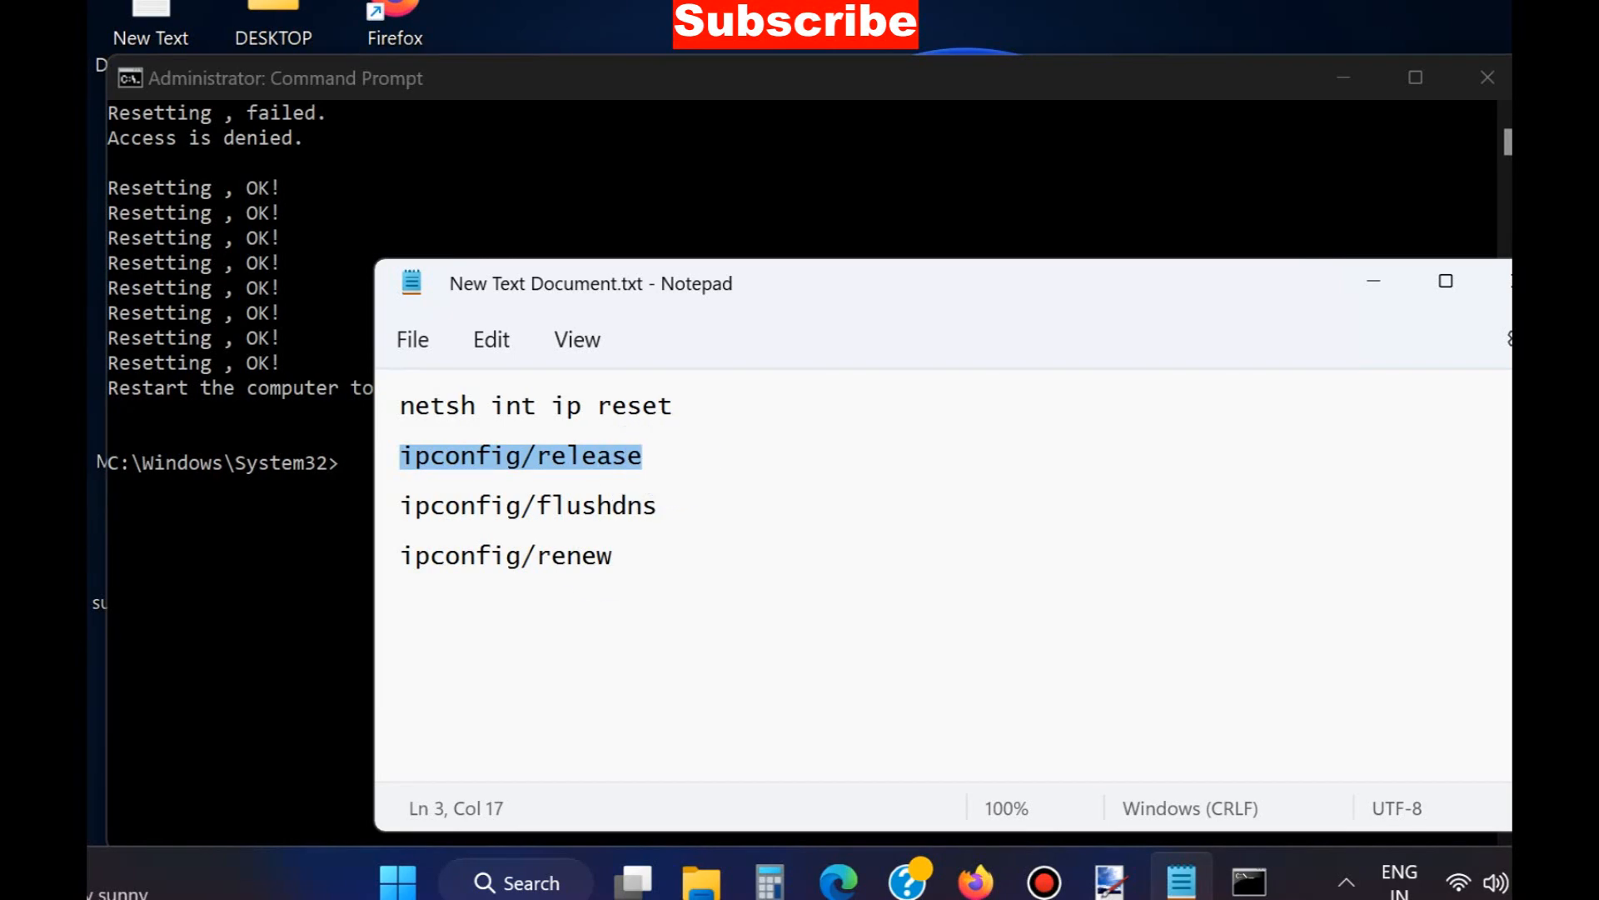
mouse_move(589, 505)
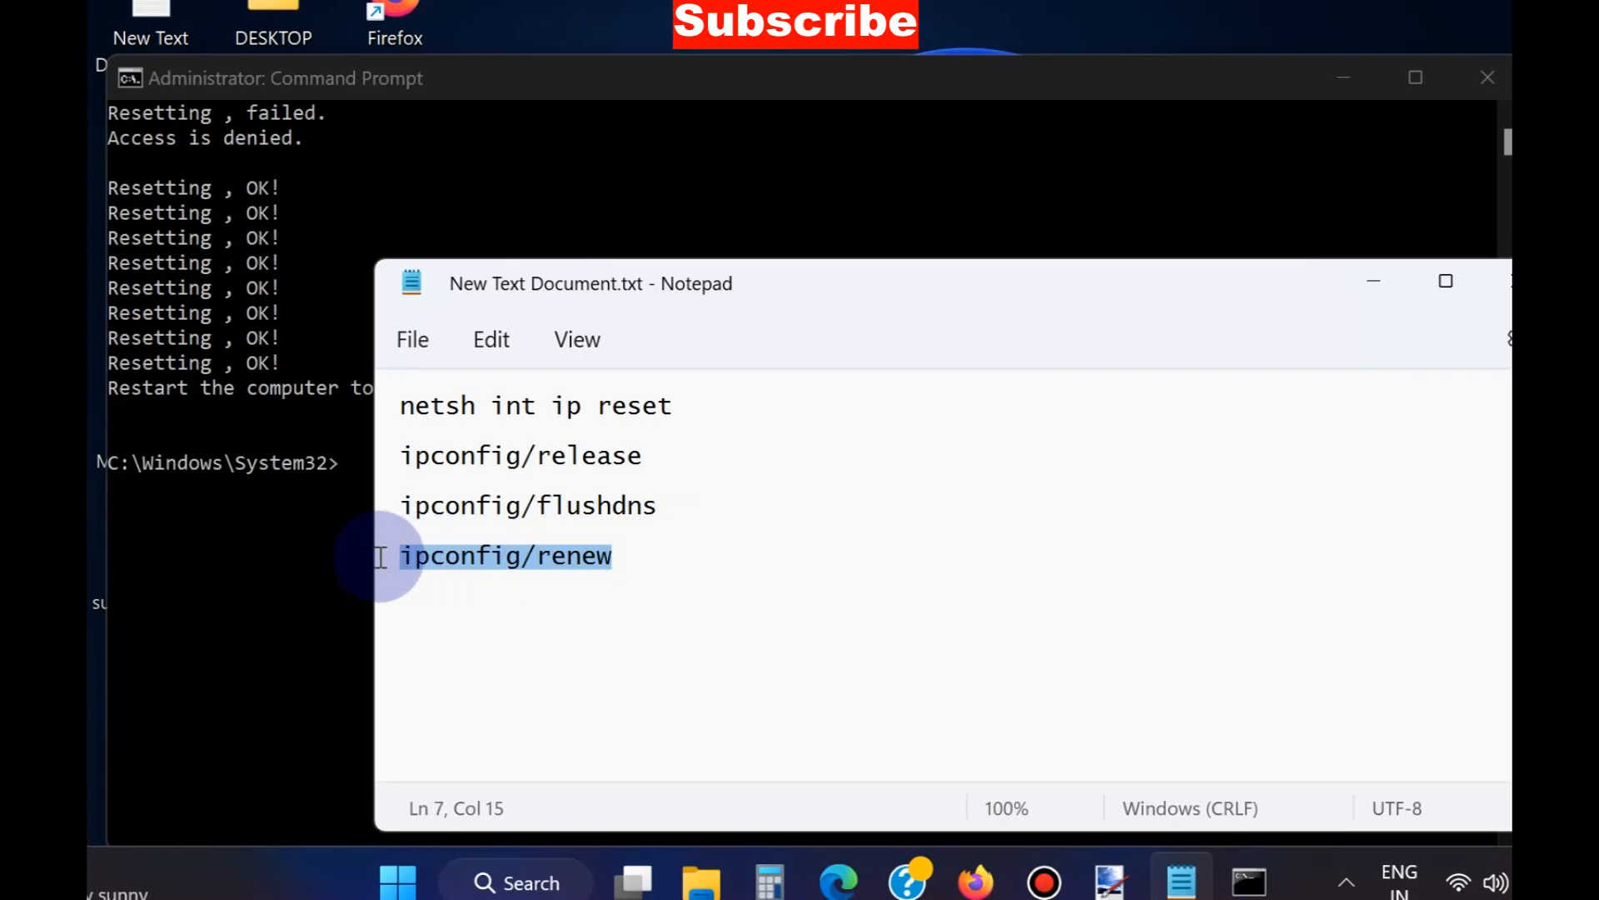
mouse_move(471, 514)
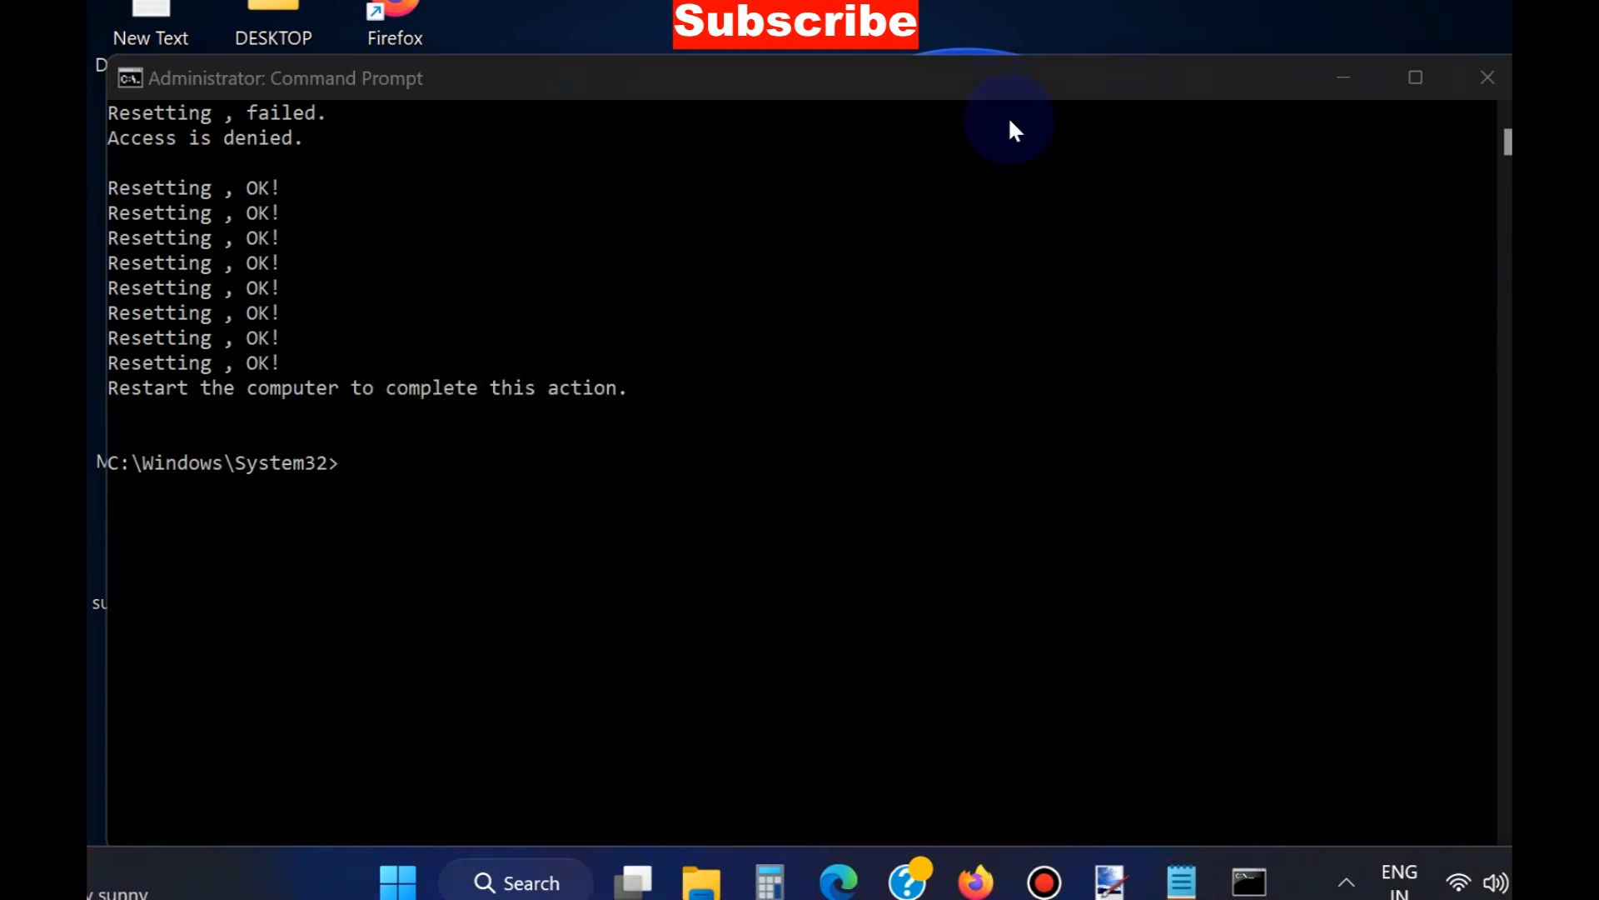
mouse_move(337, 398)
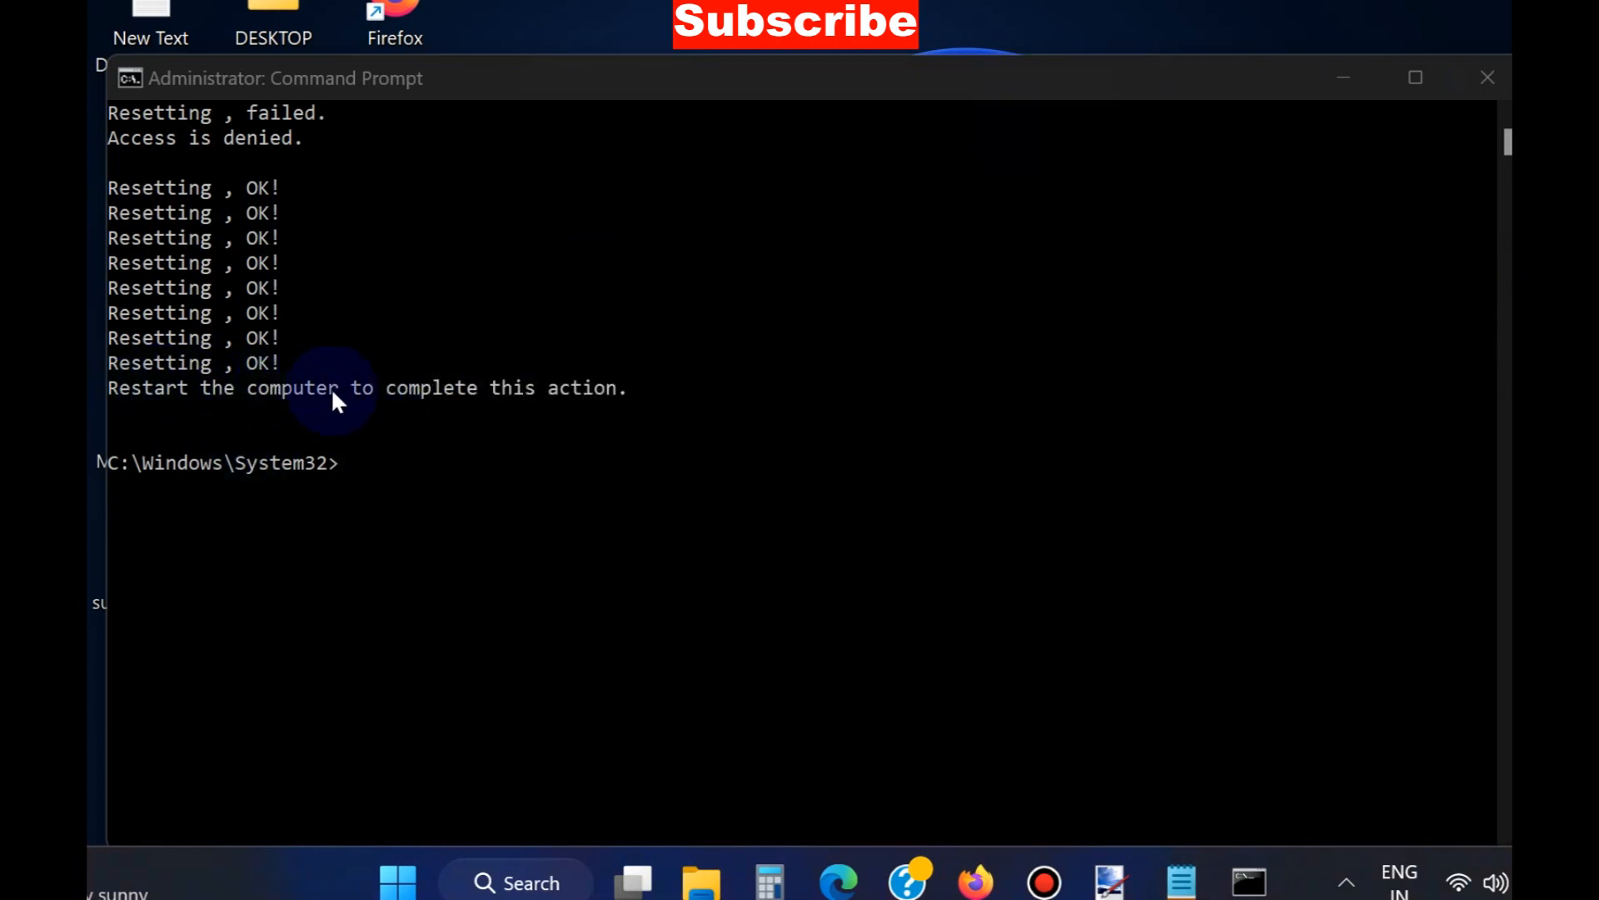
mouse_move(419, 413)
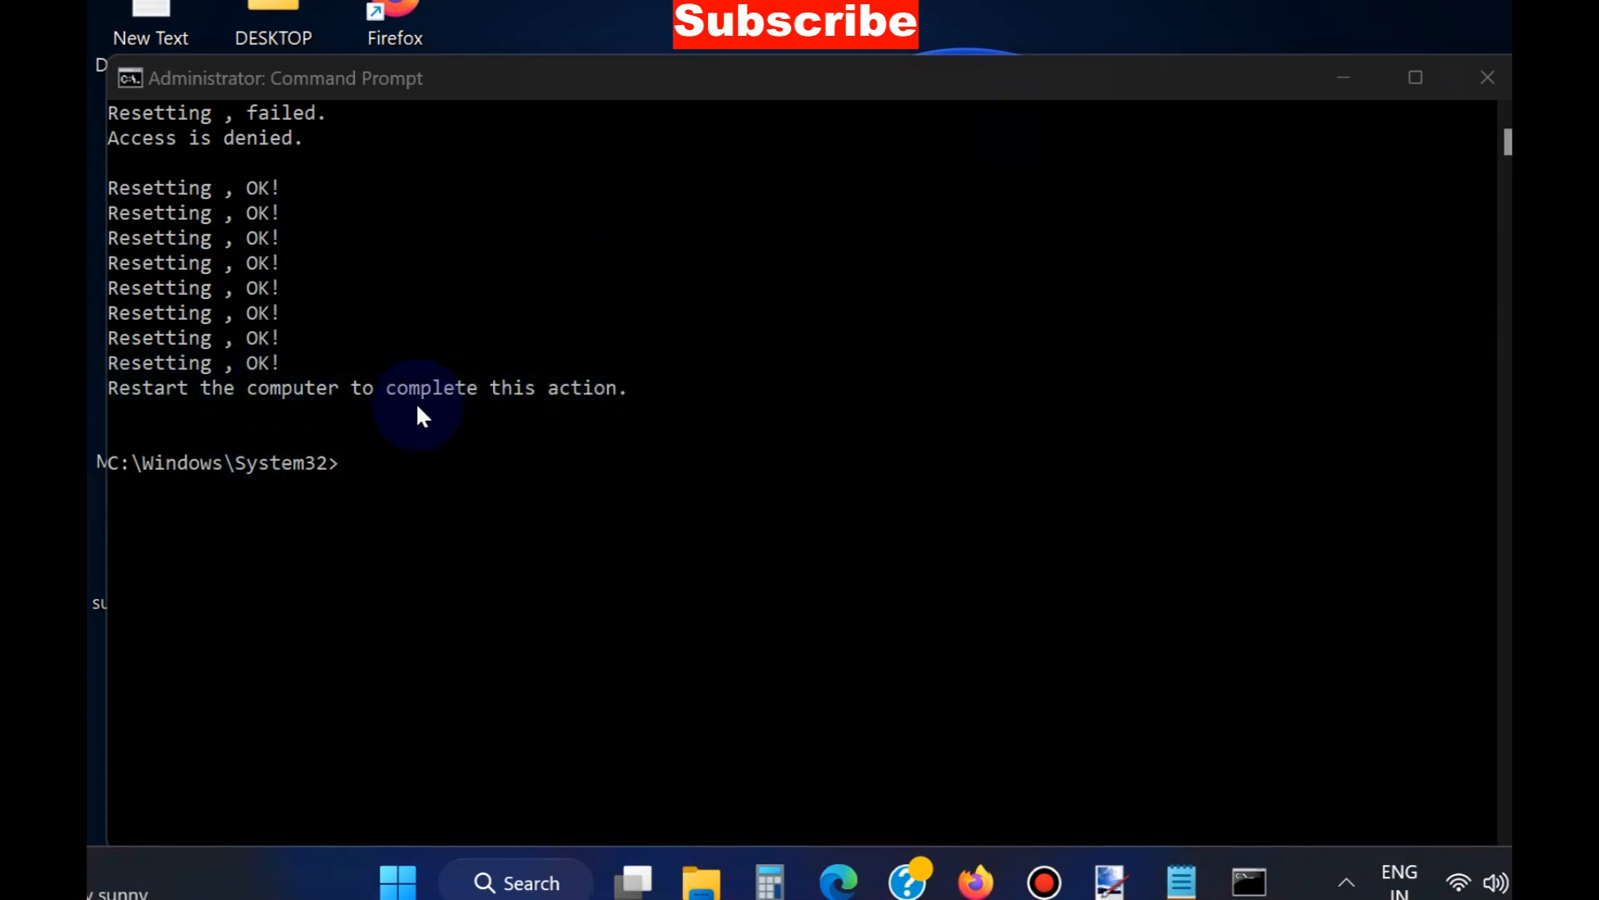
Close Command Prompt and run ncpa.cpl from Search to open Network Connections.
click(1486, 78)
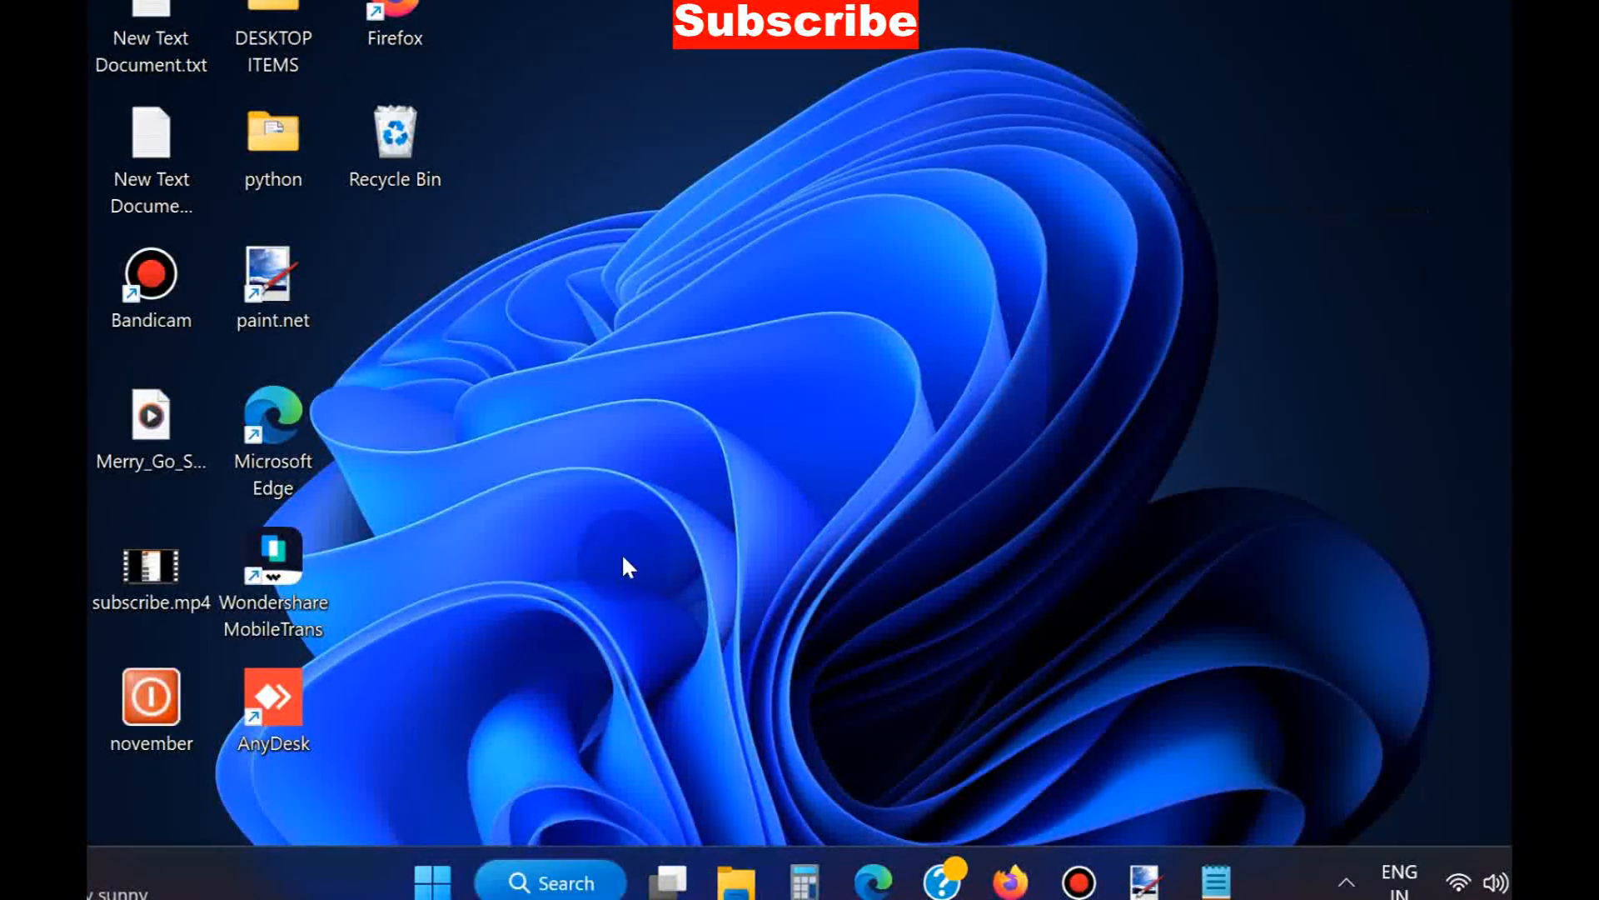
click(548, 882)
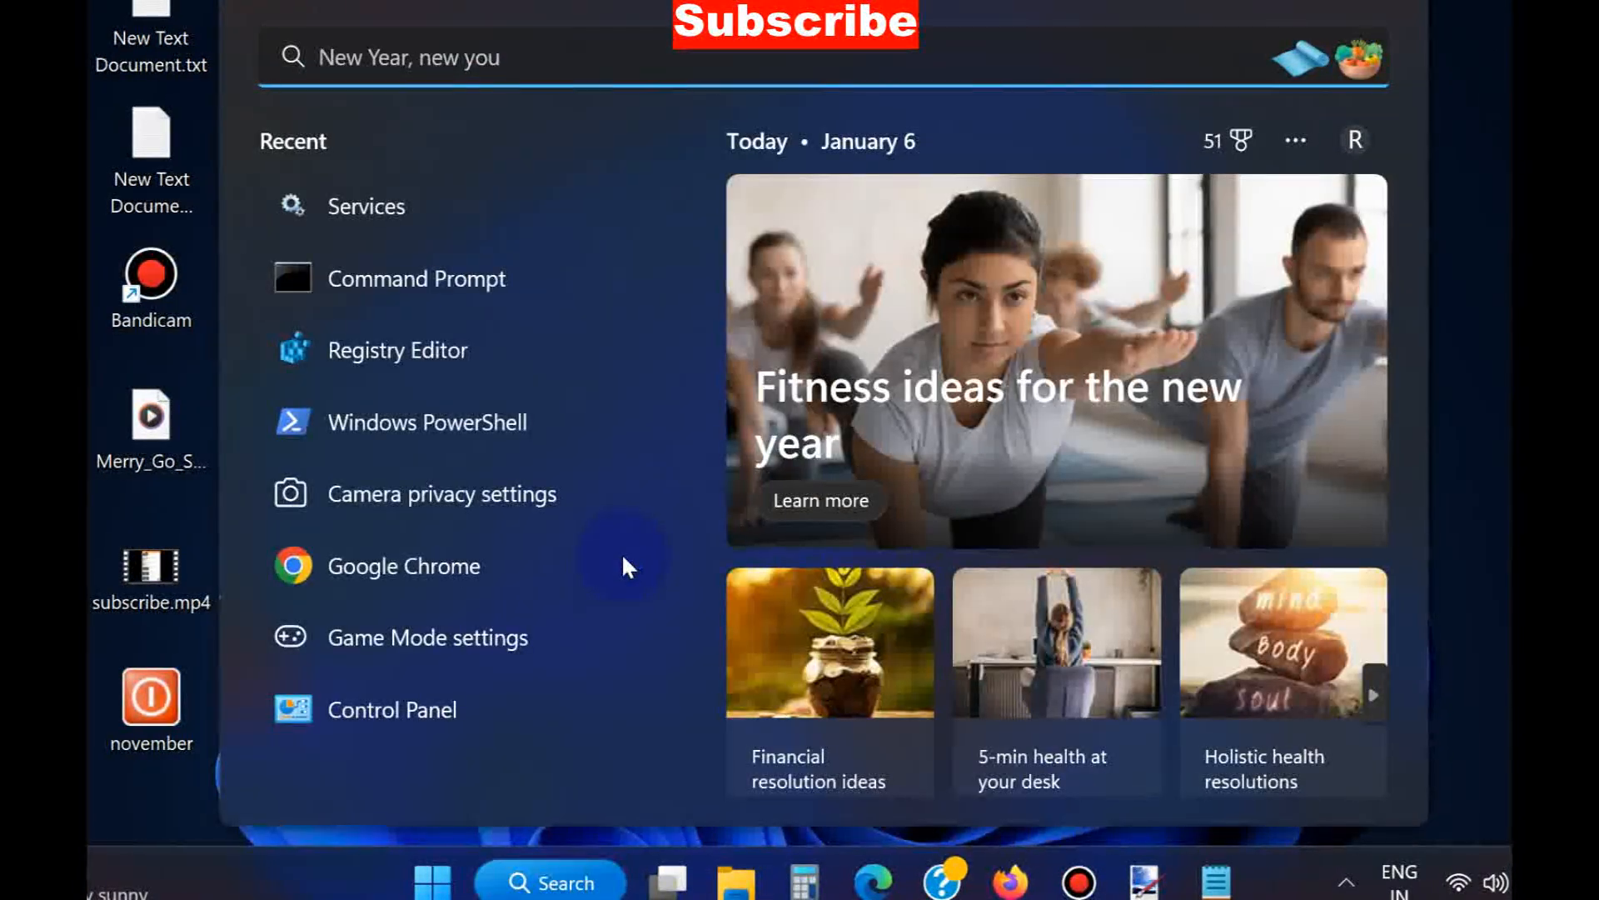
text(ncpa)
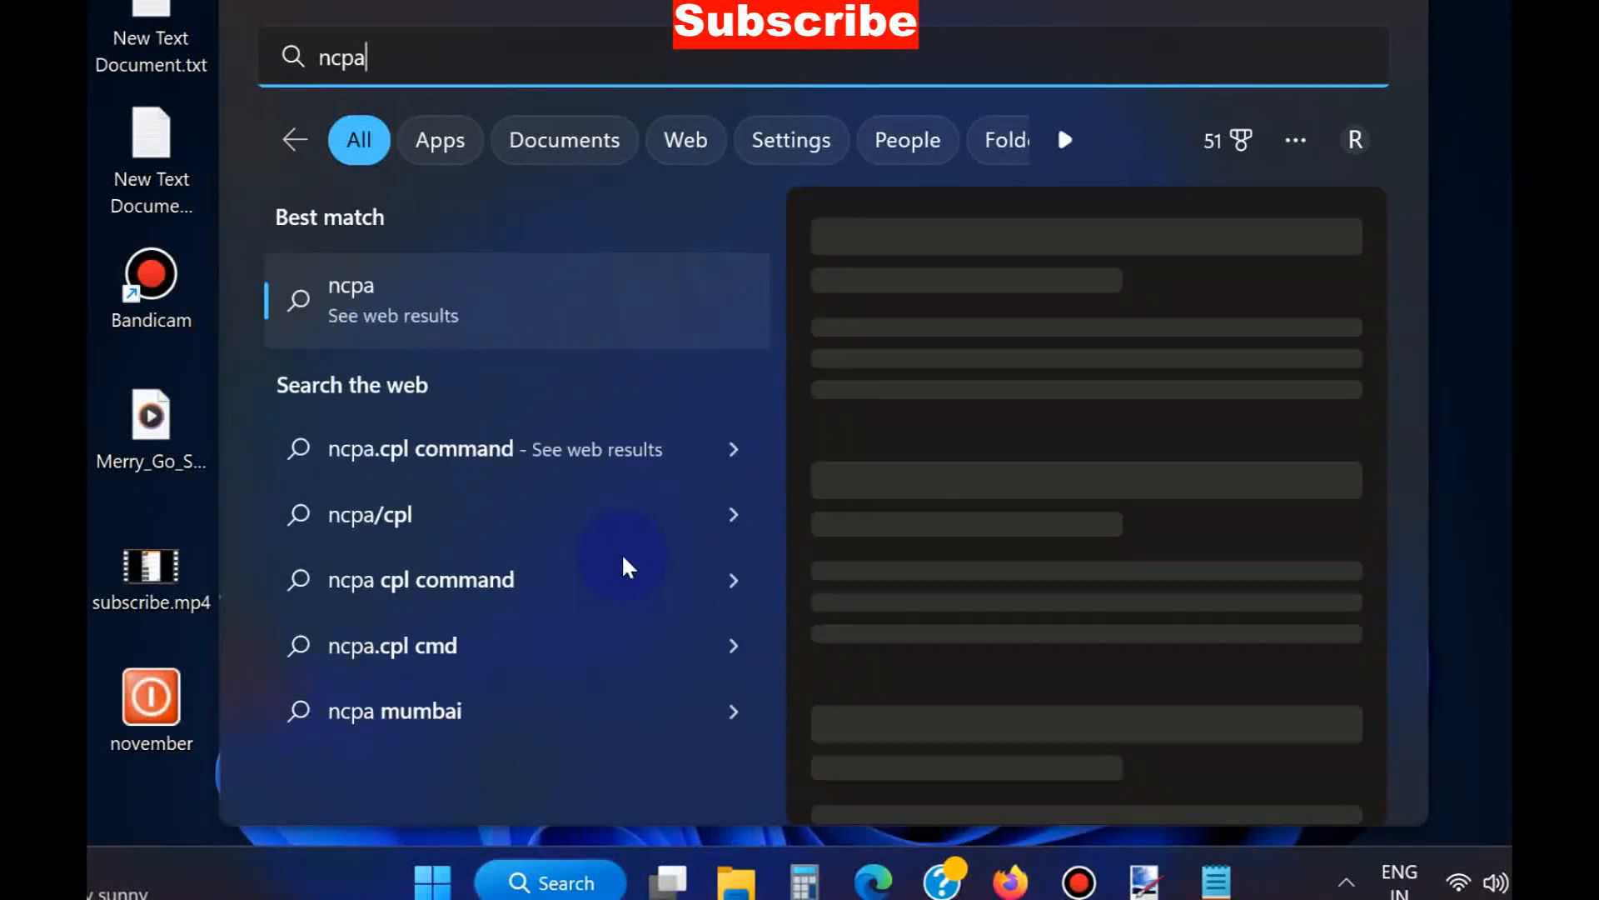
text(.cpl)
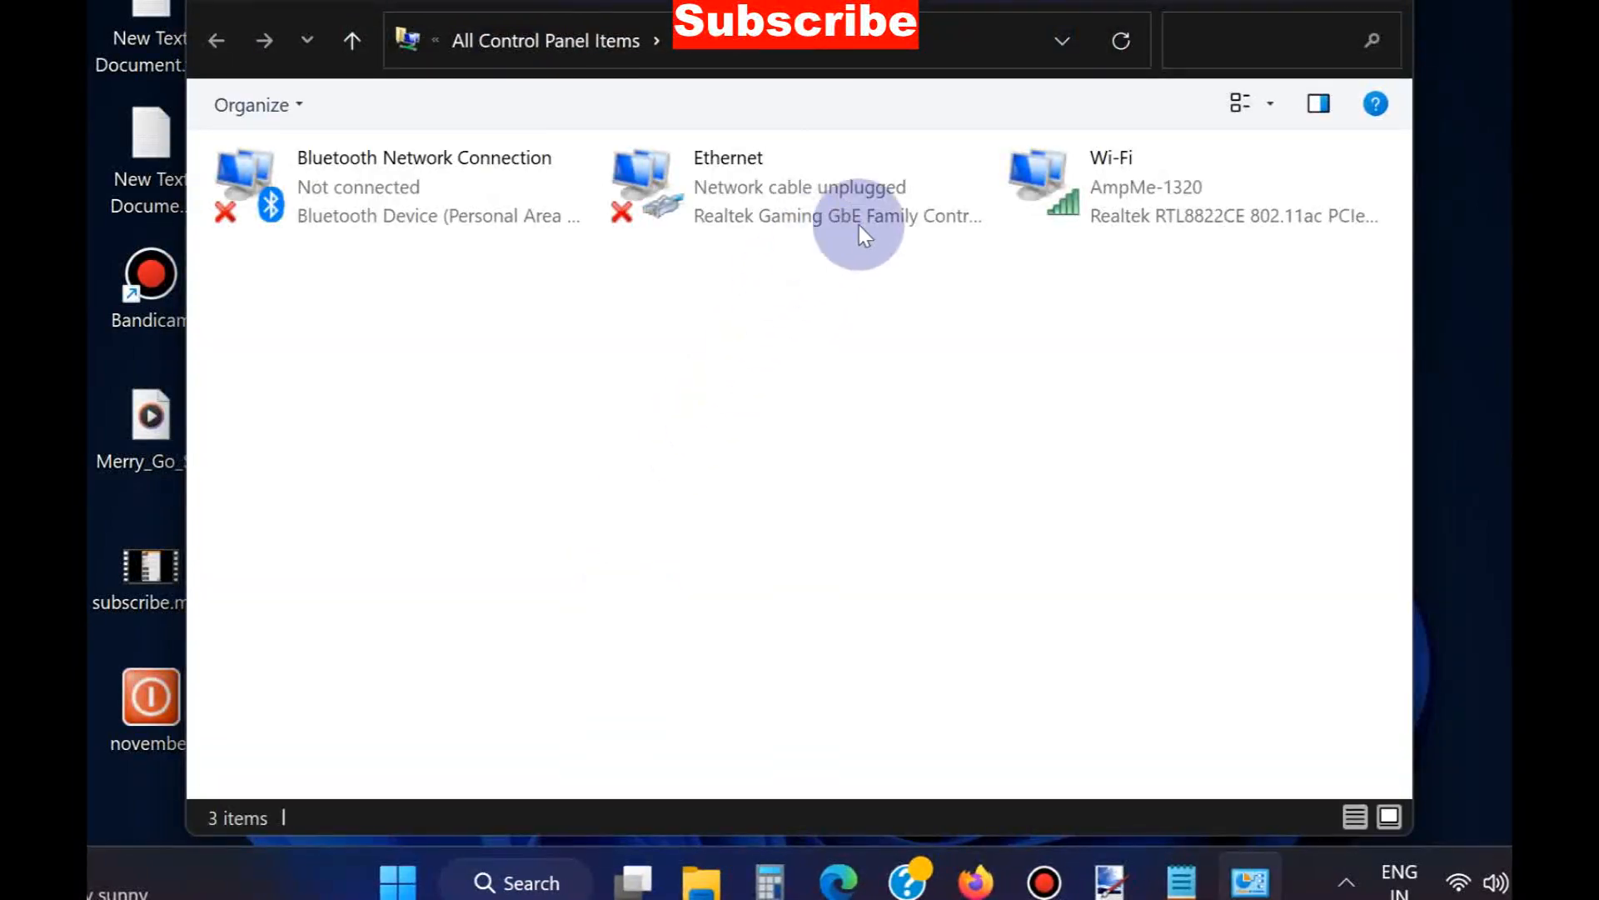
mouse_move(1061, 193)
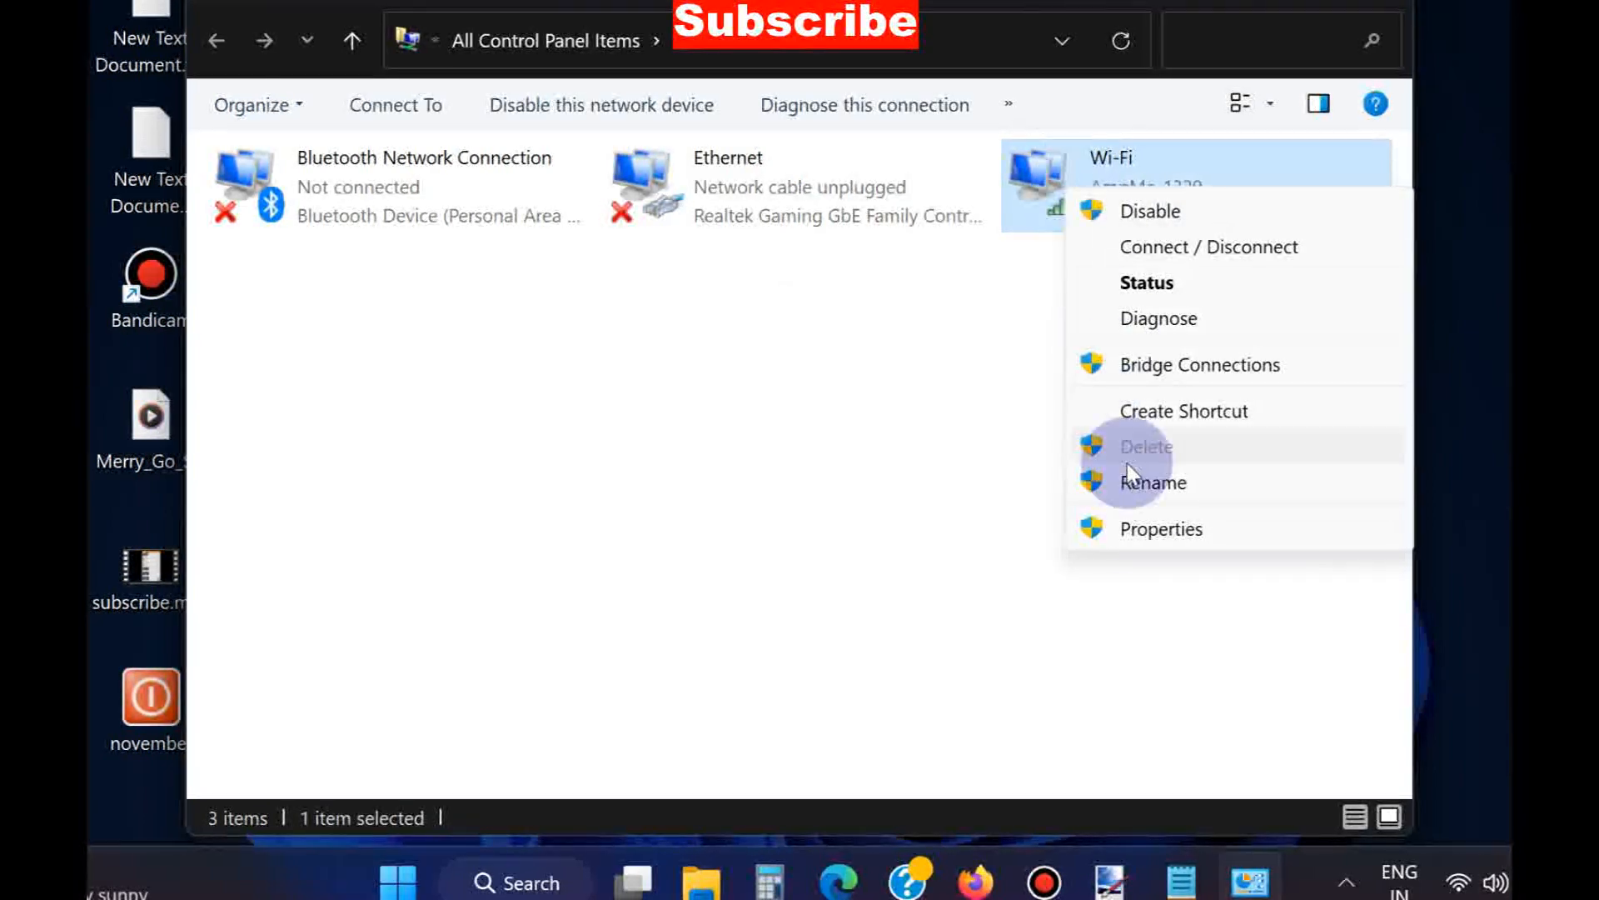
Open the Wi-Fi adapter's Internet Protocol Version 4 (TCP/IPv4) properties.
click(1160, 528)
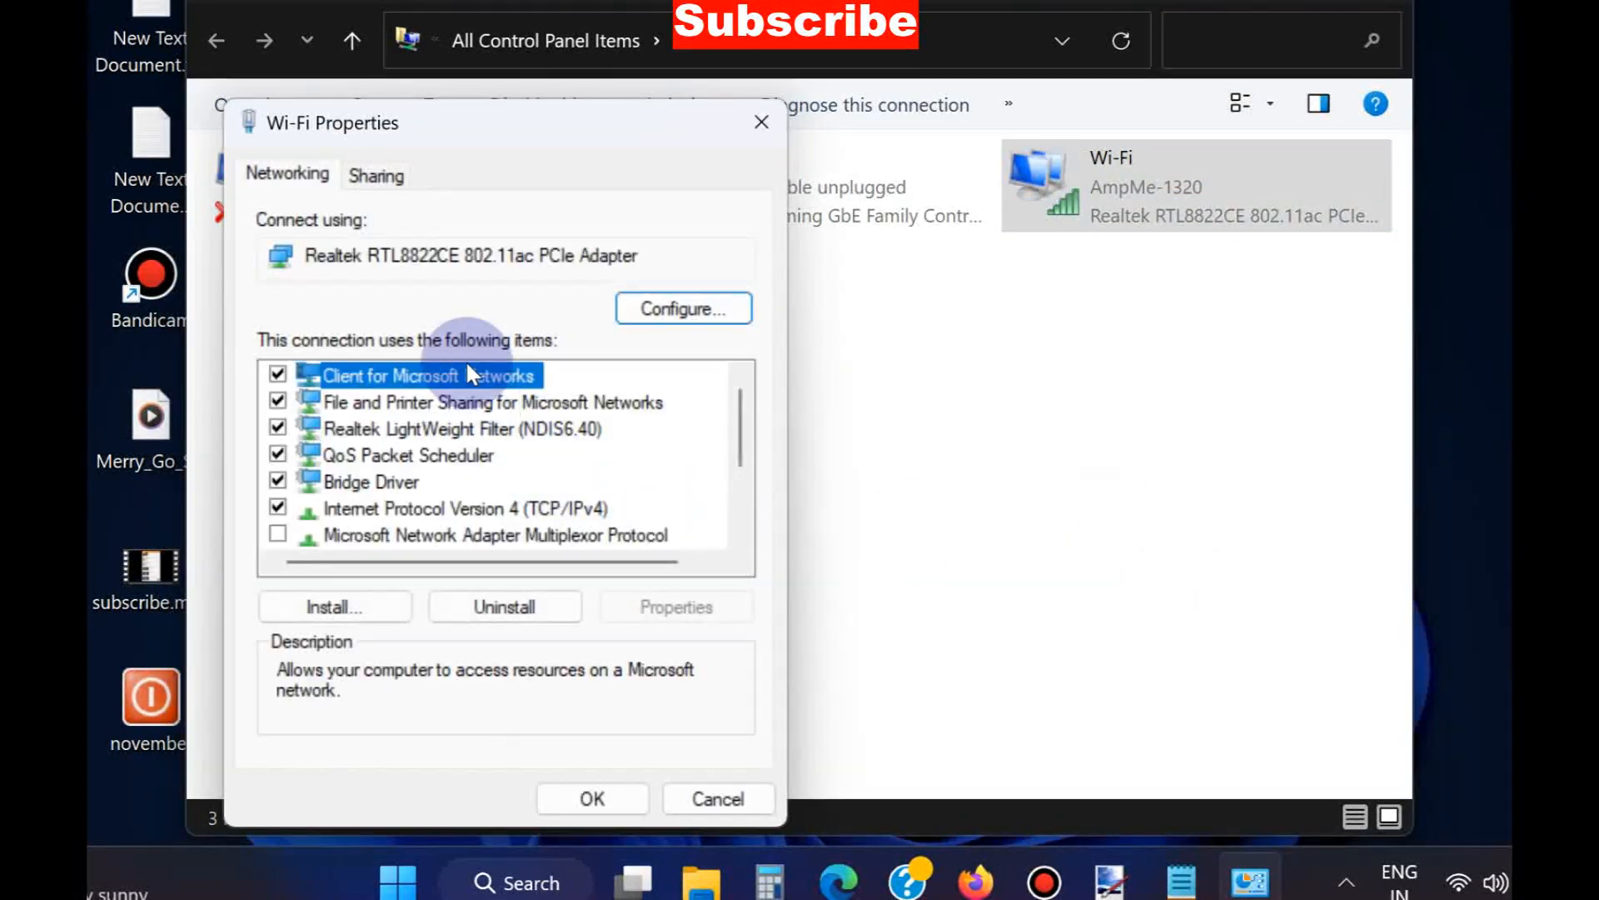
mouse_move(475, 535)
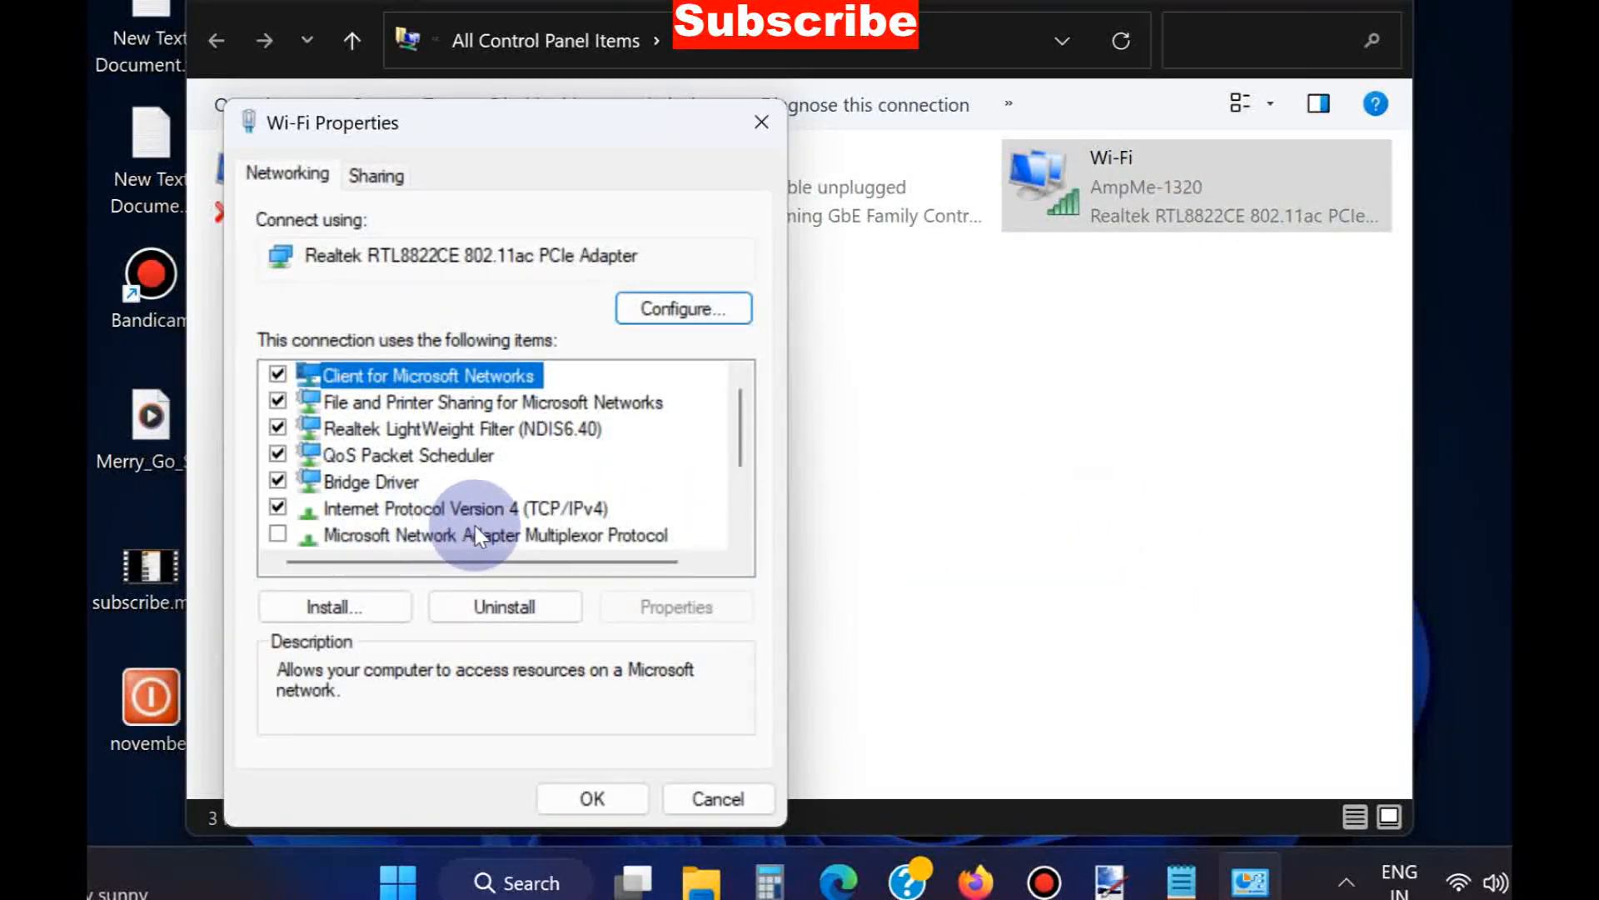
click(465, 508)
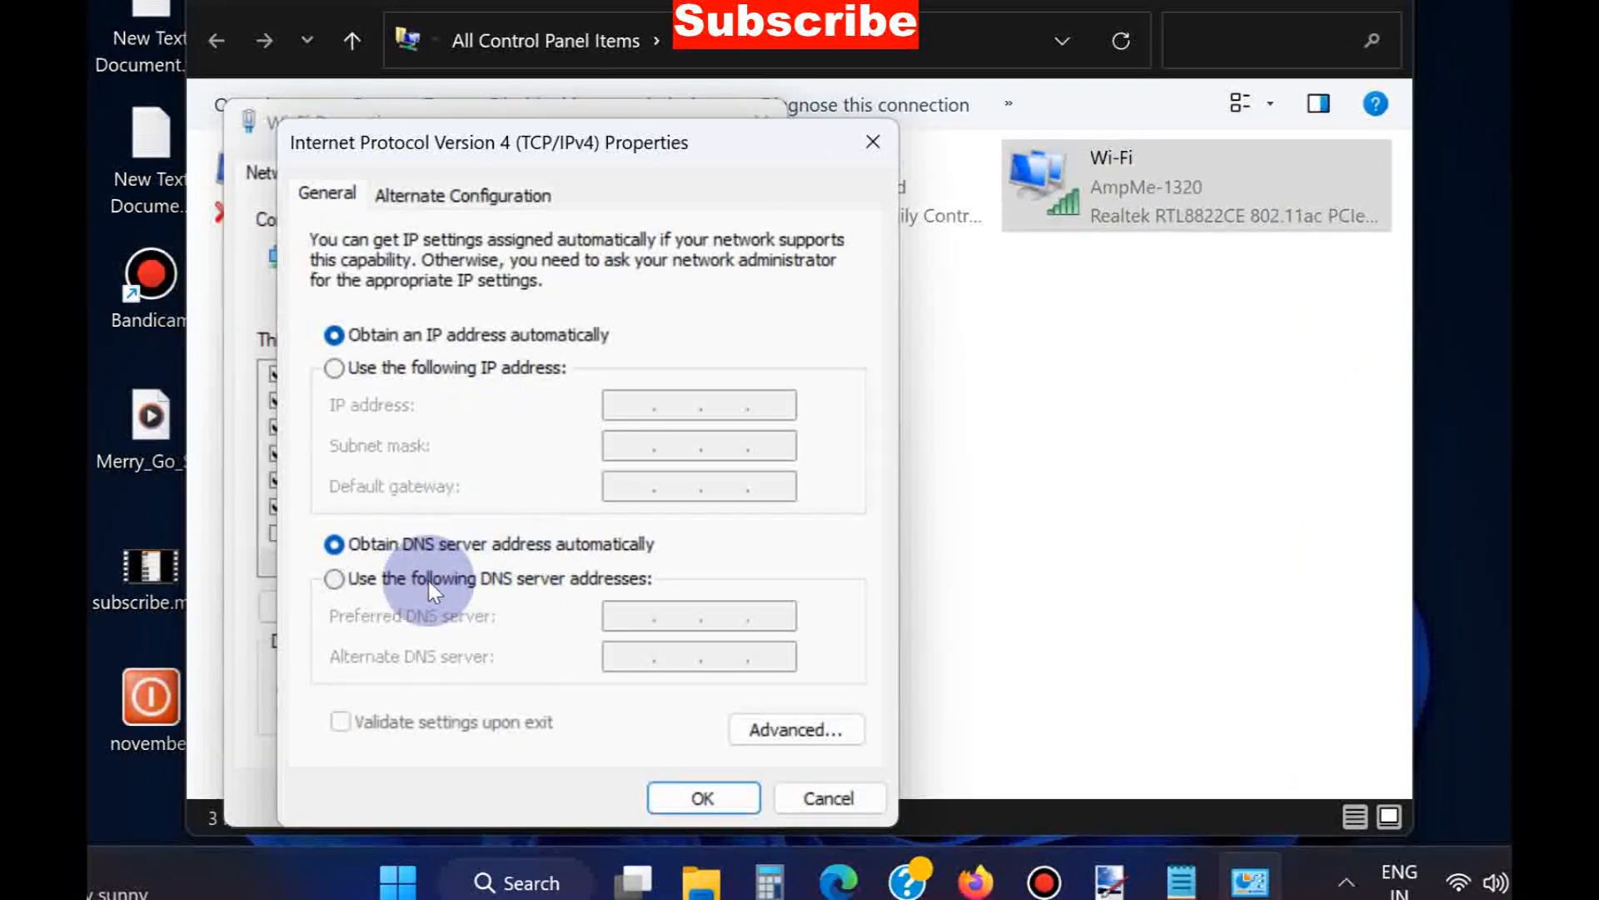
Set the Wi-Fi IPv4 DNS servers manually to 8.8.8.8 and 8.8.4.4 and confirm.
click(334, 579)
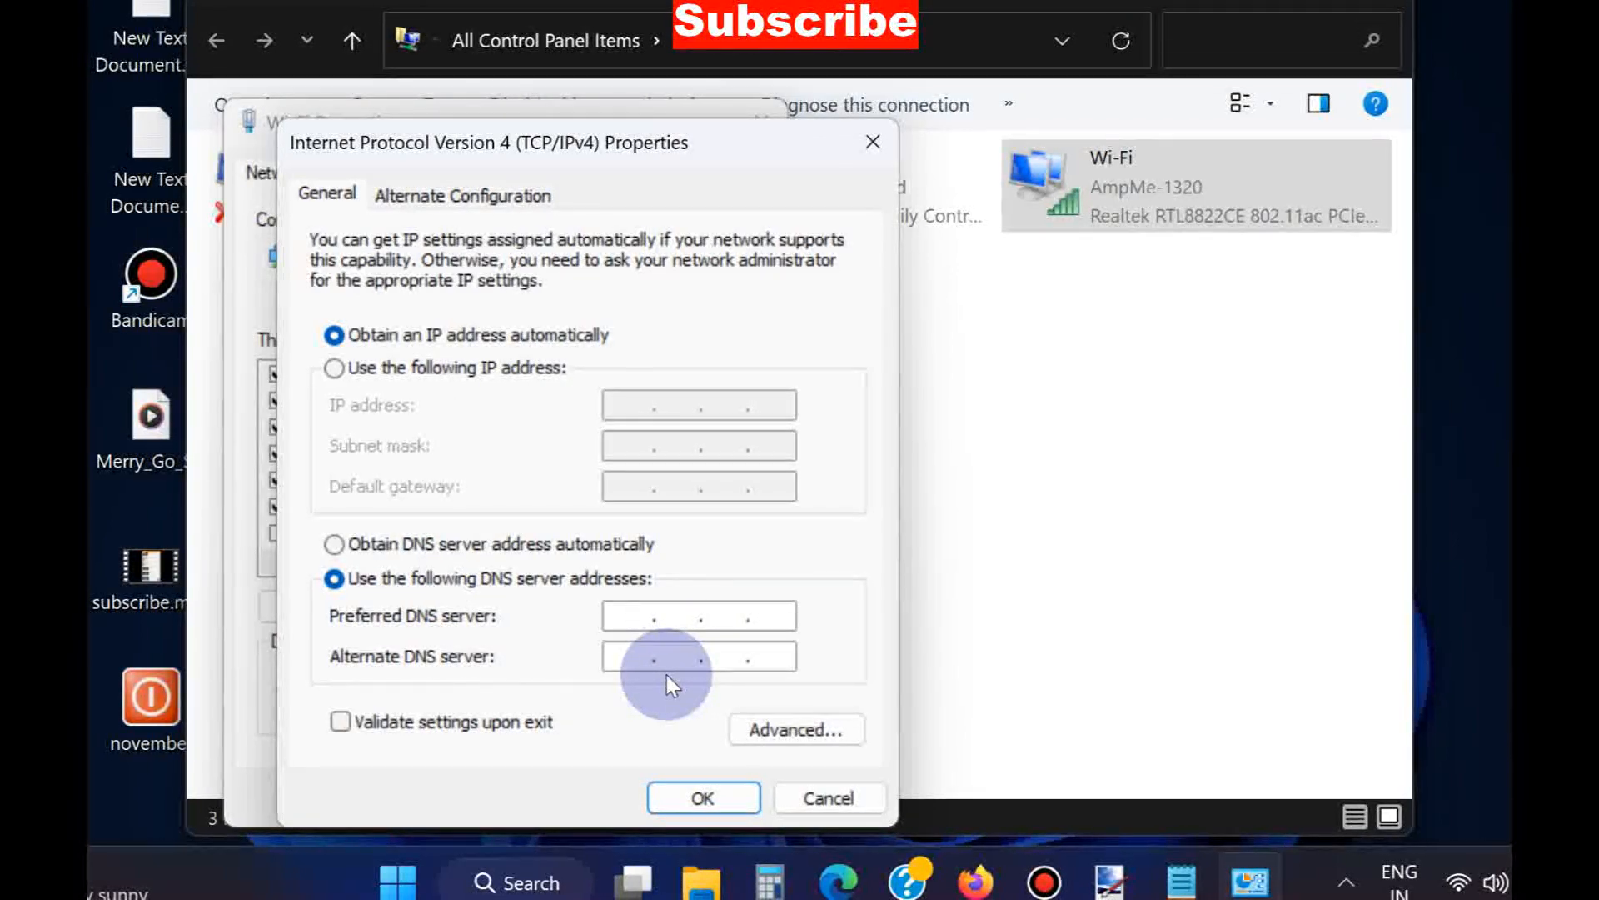
click(699, 615)
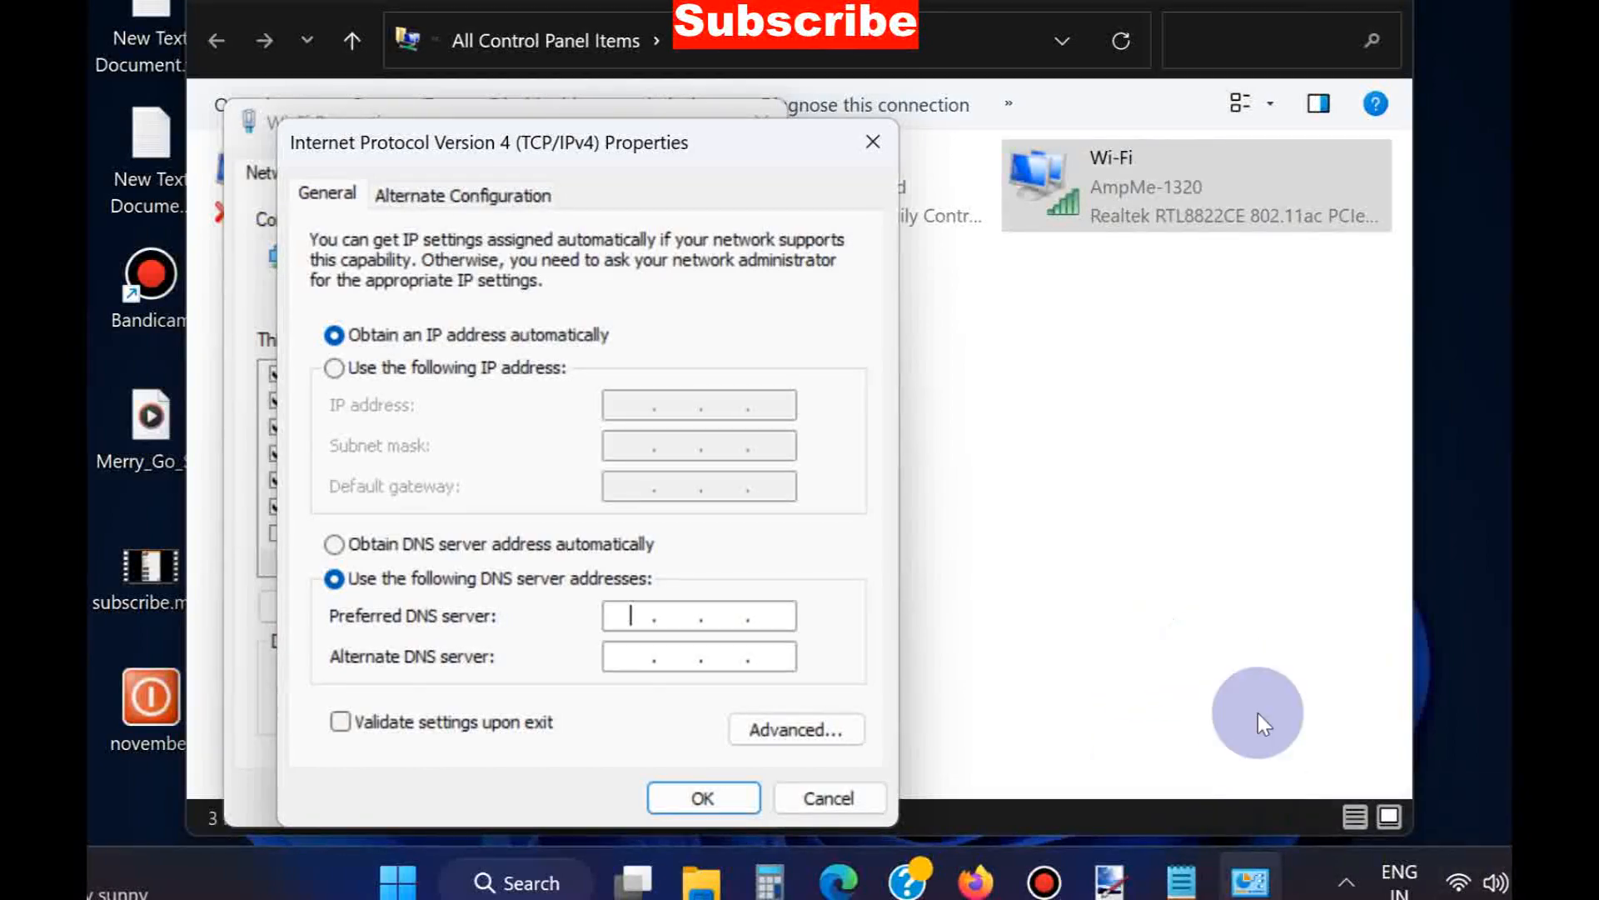
text(8.8)
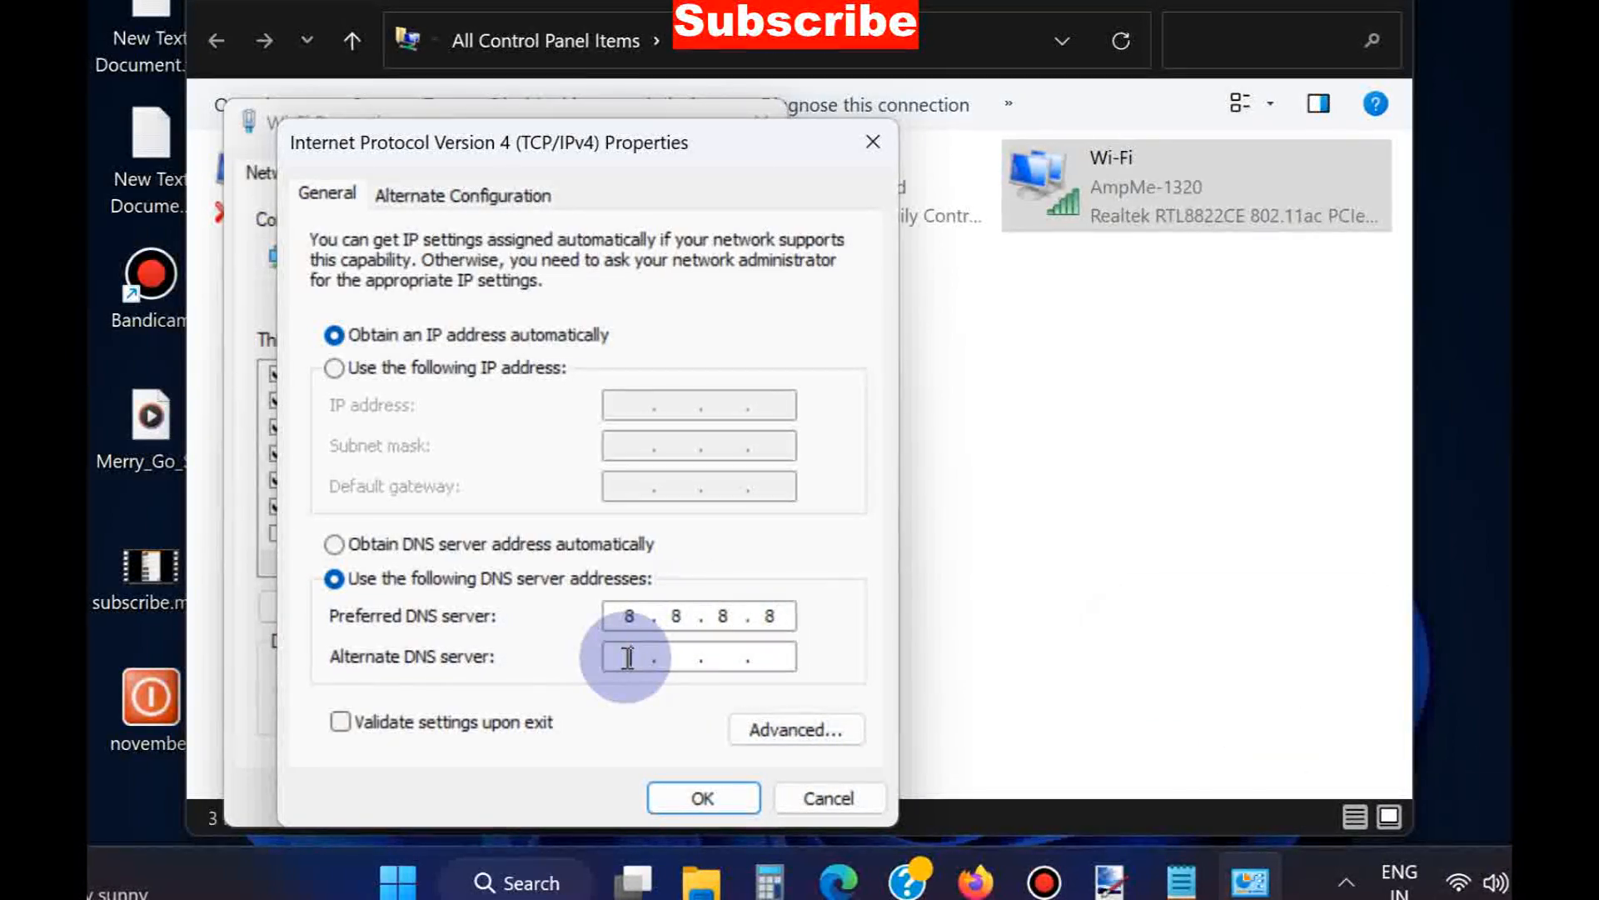
text(8.8..)
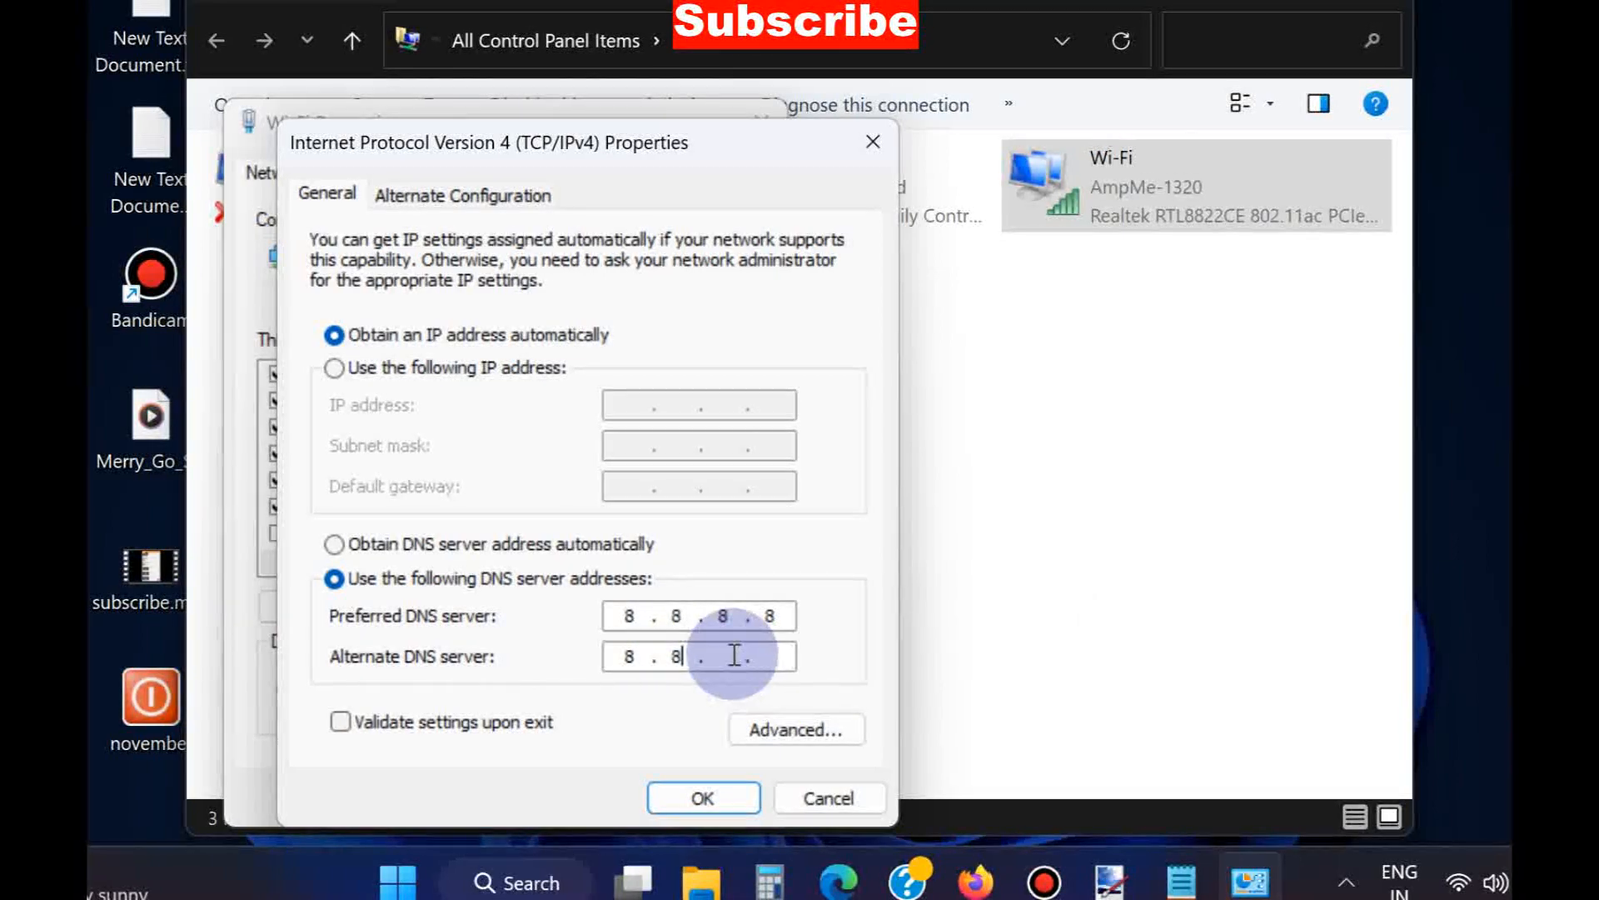
text(4)
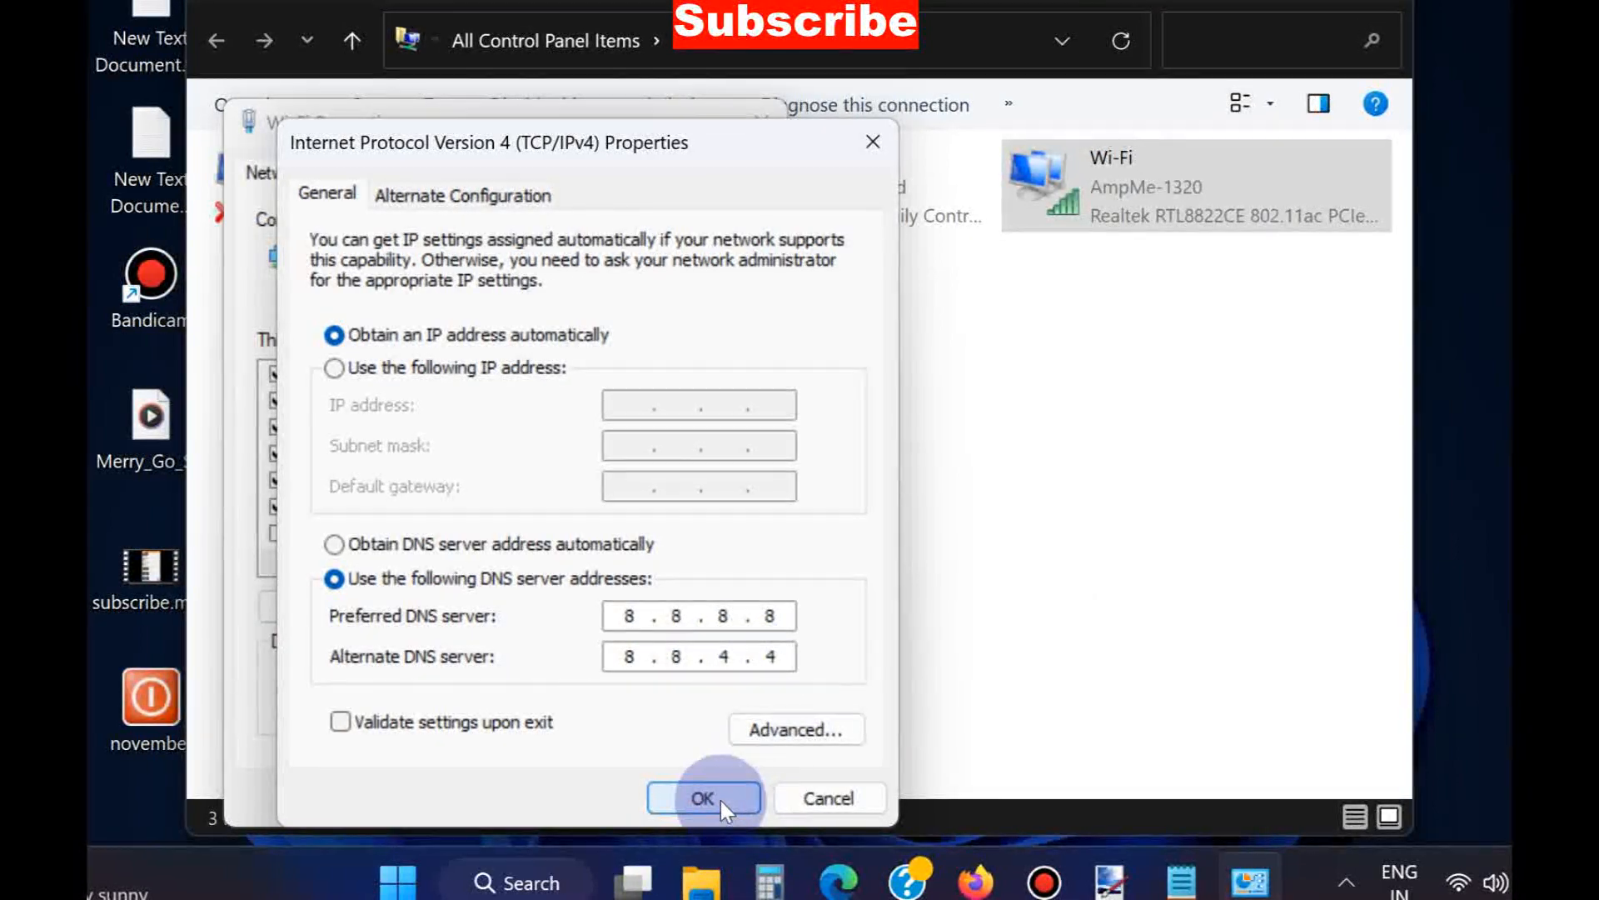
click(703, 798)
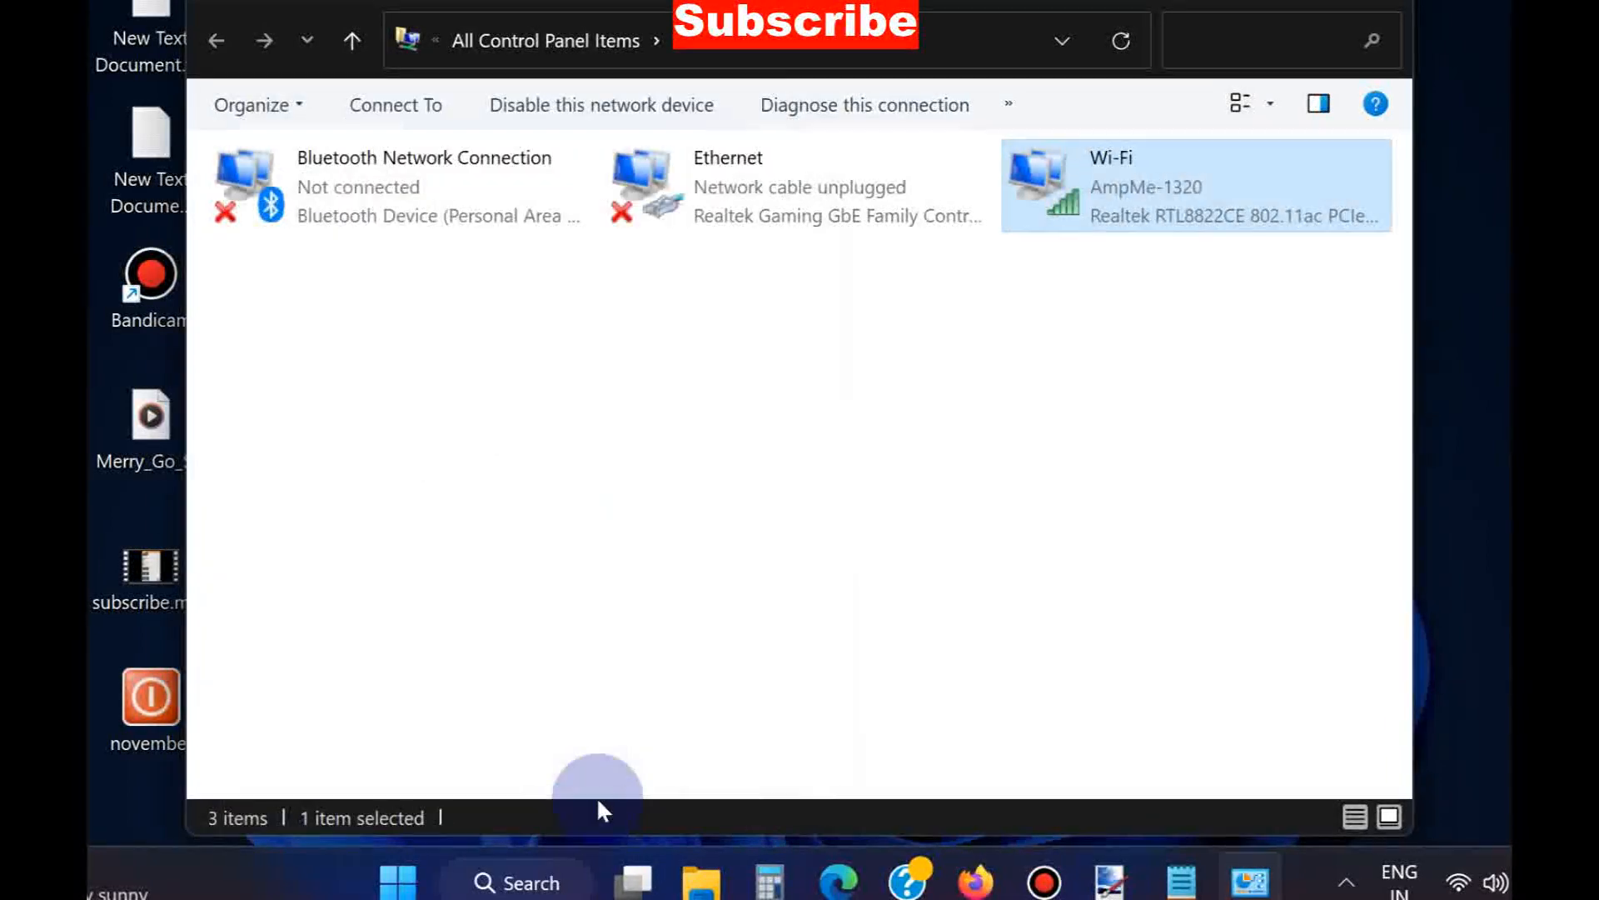
mouse_move(1061, 225)
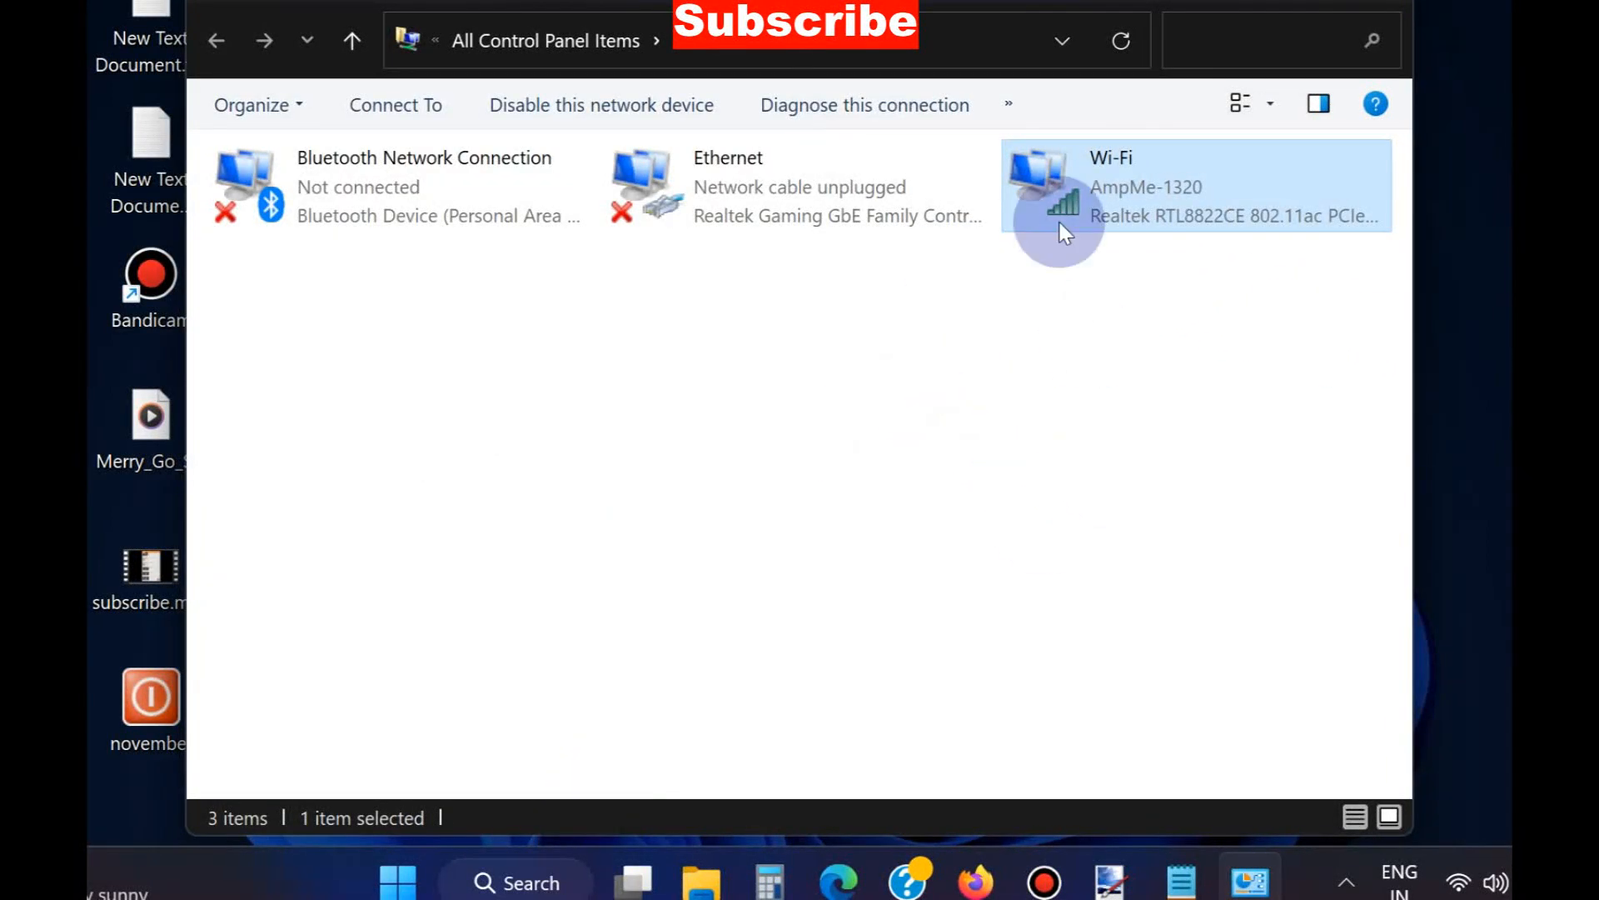
mouse_move(1046, 189)
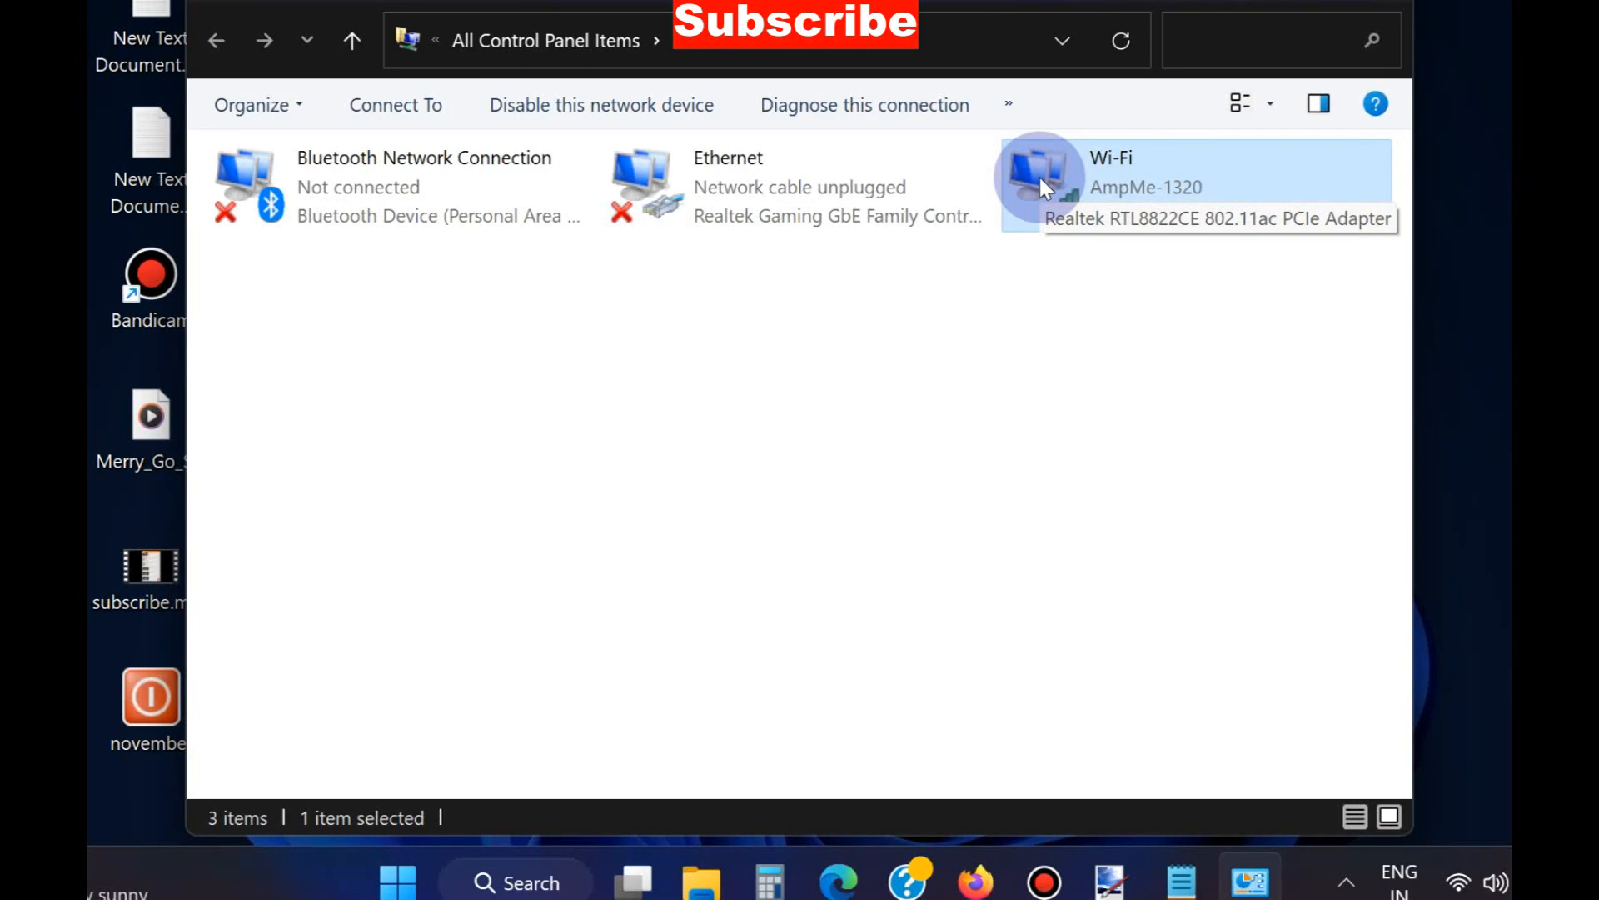
mouse_move(1051, 193)
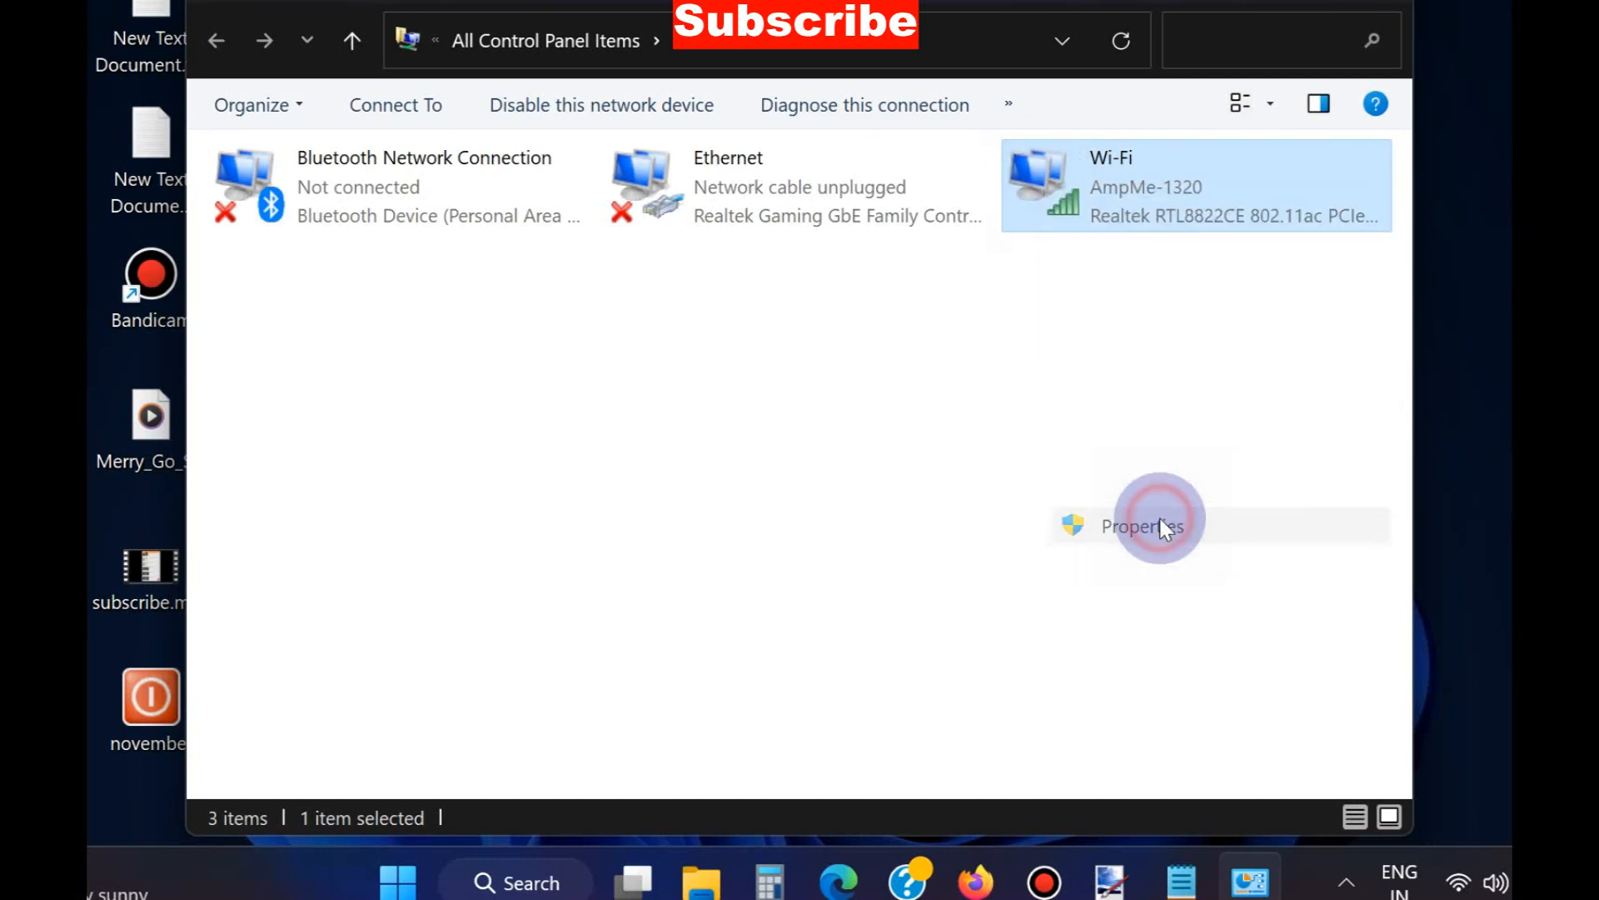
Change the Wi-Fi IPv4 DNS servers to 1.1.1.1 and 1.0.0.1 and apply the settings.
click(1142, 526)
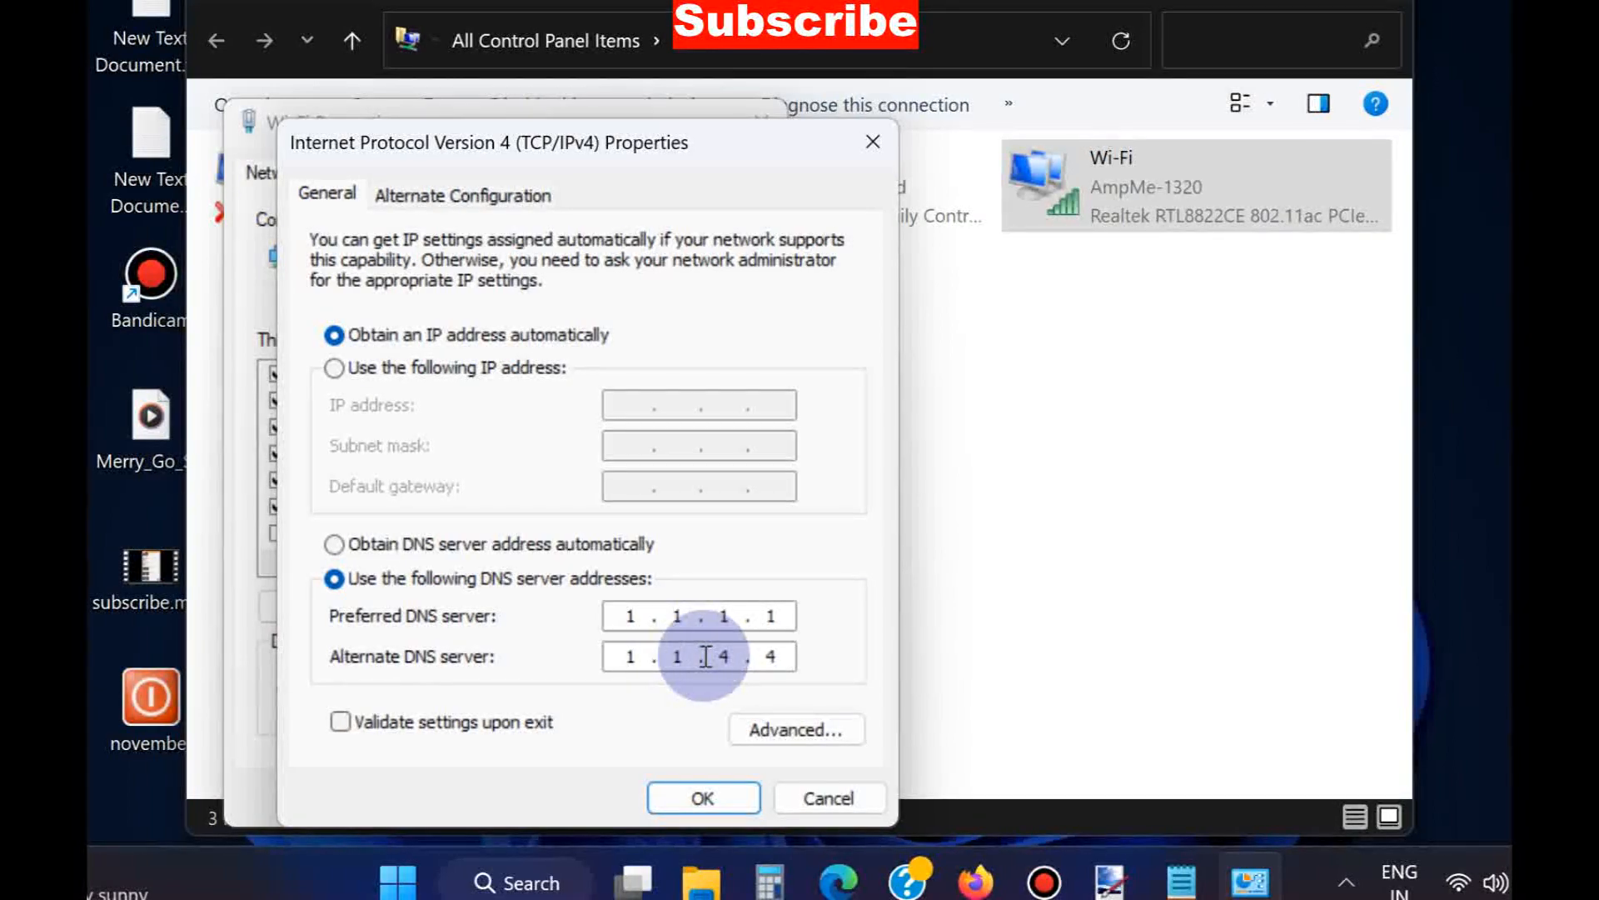
text(0)
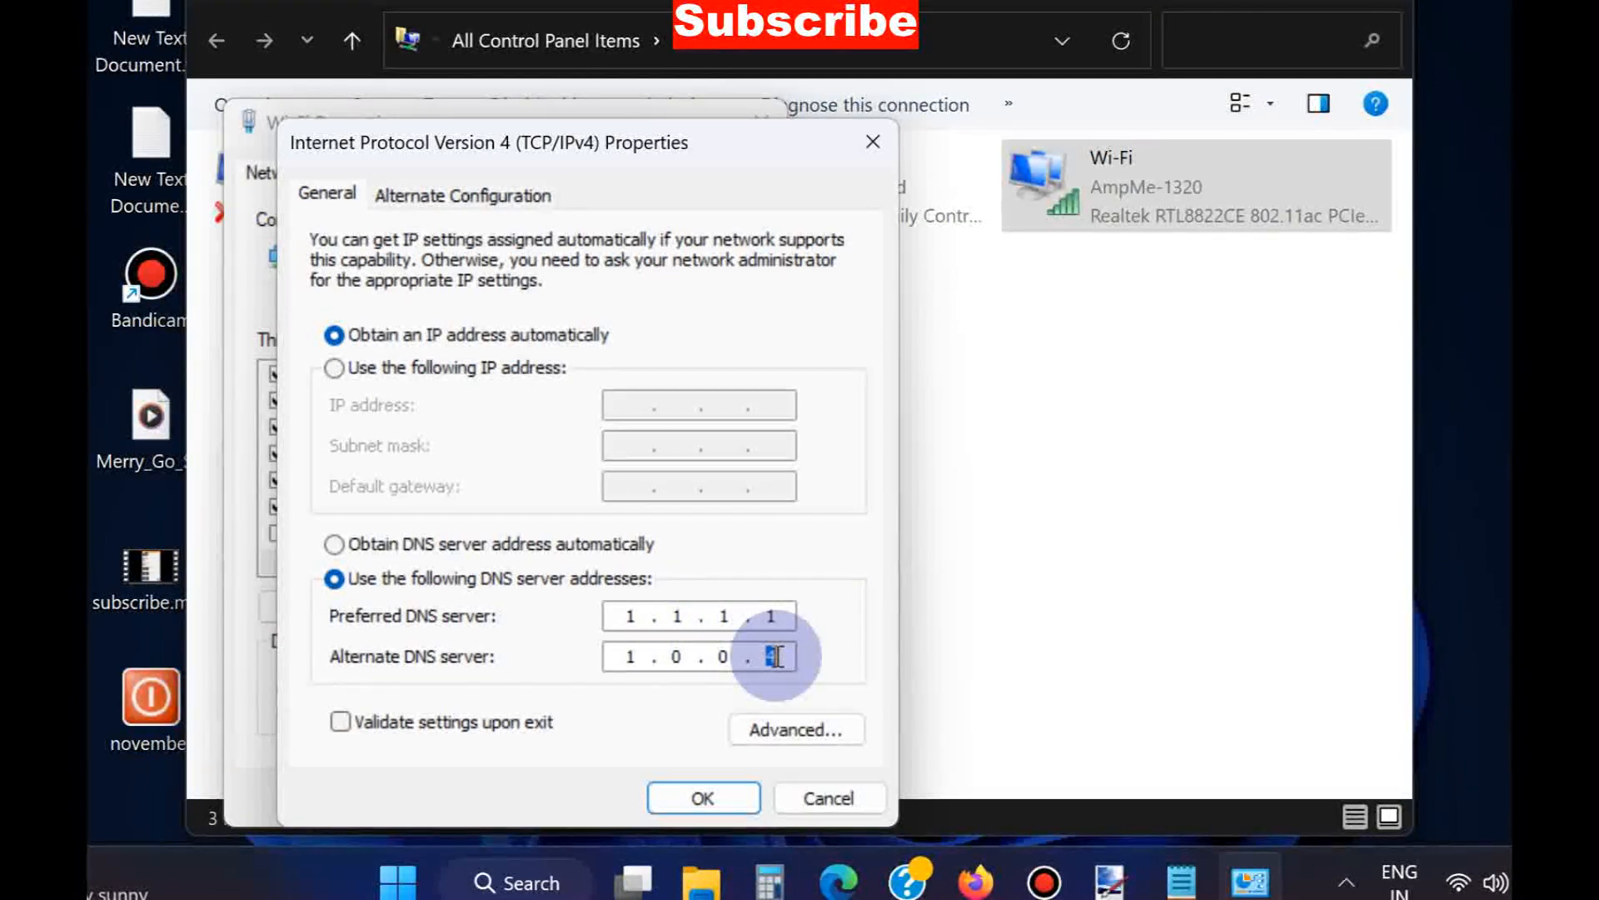
text(1)
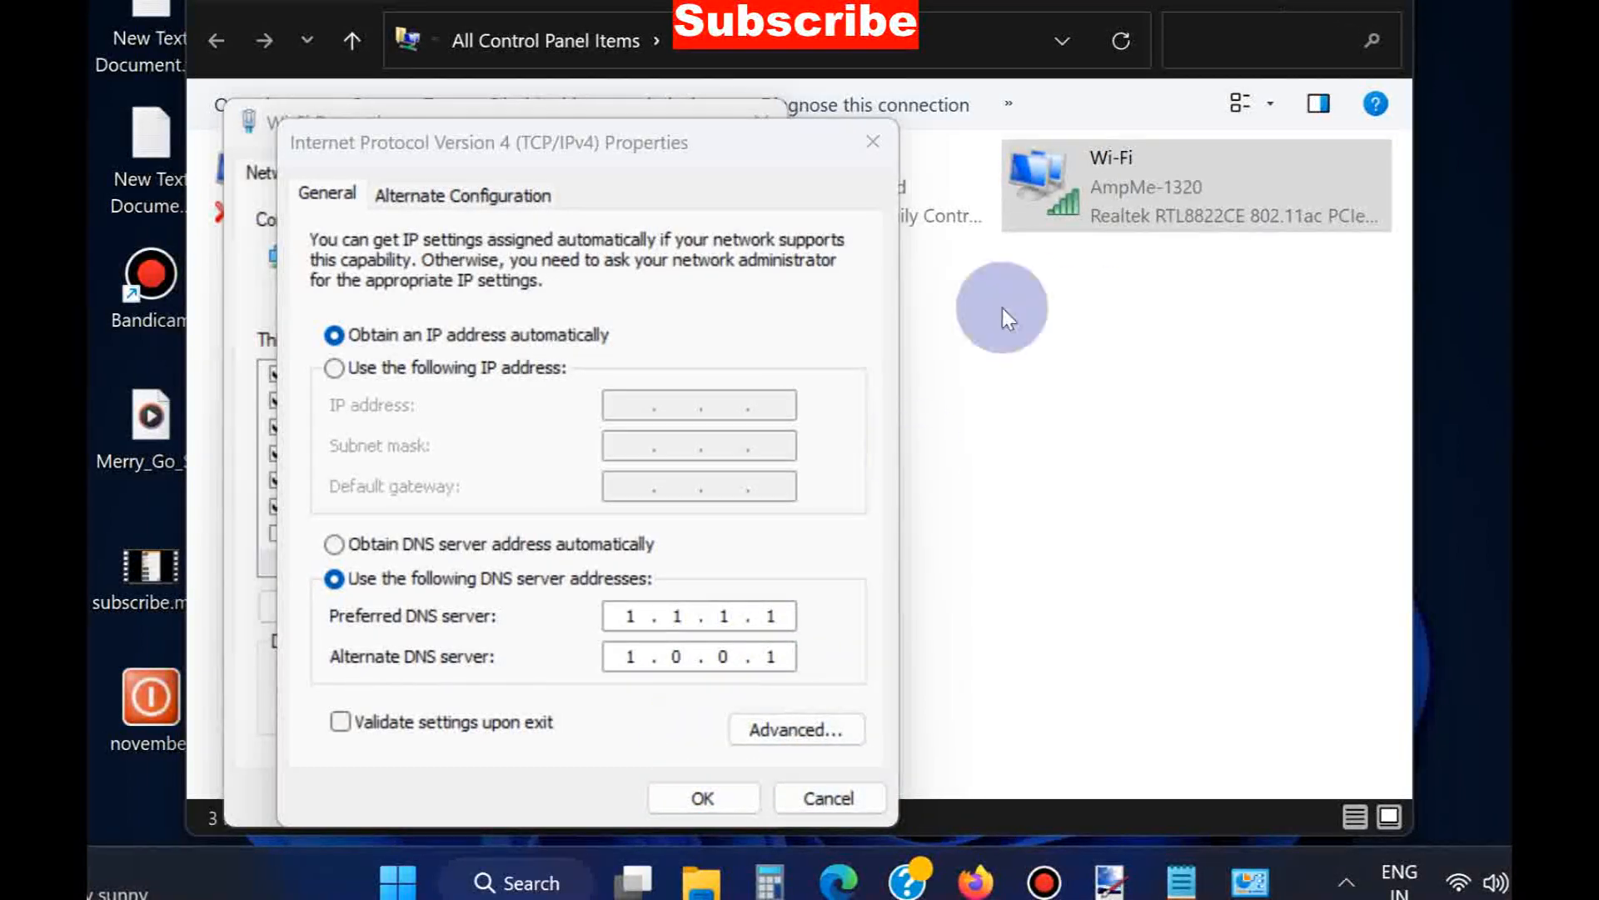
click(701, 796)
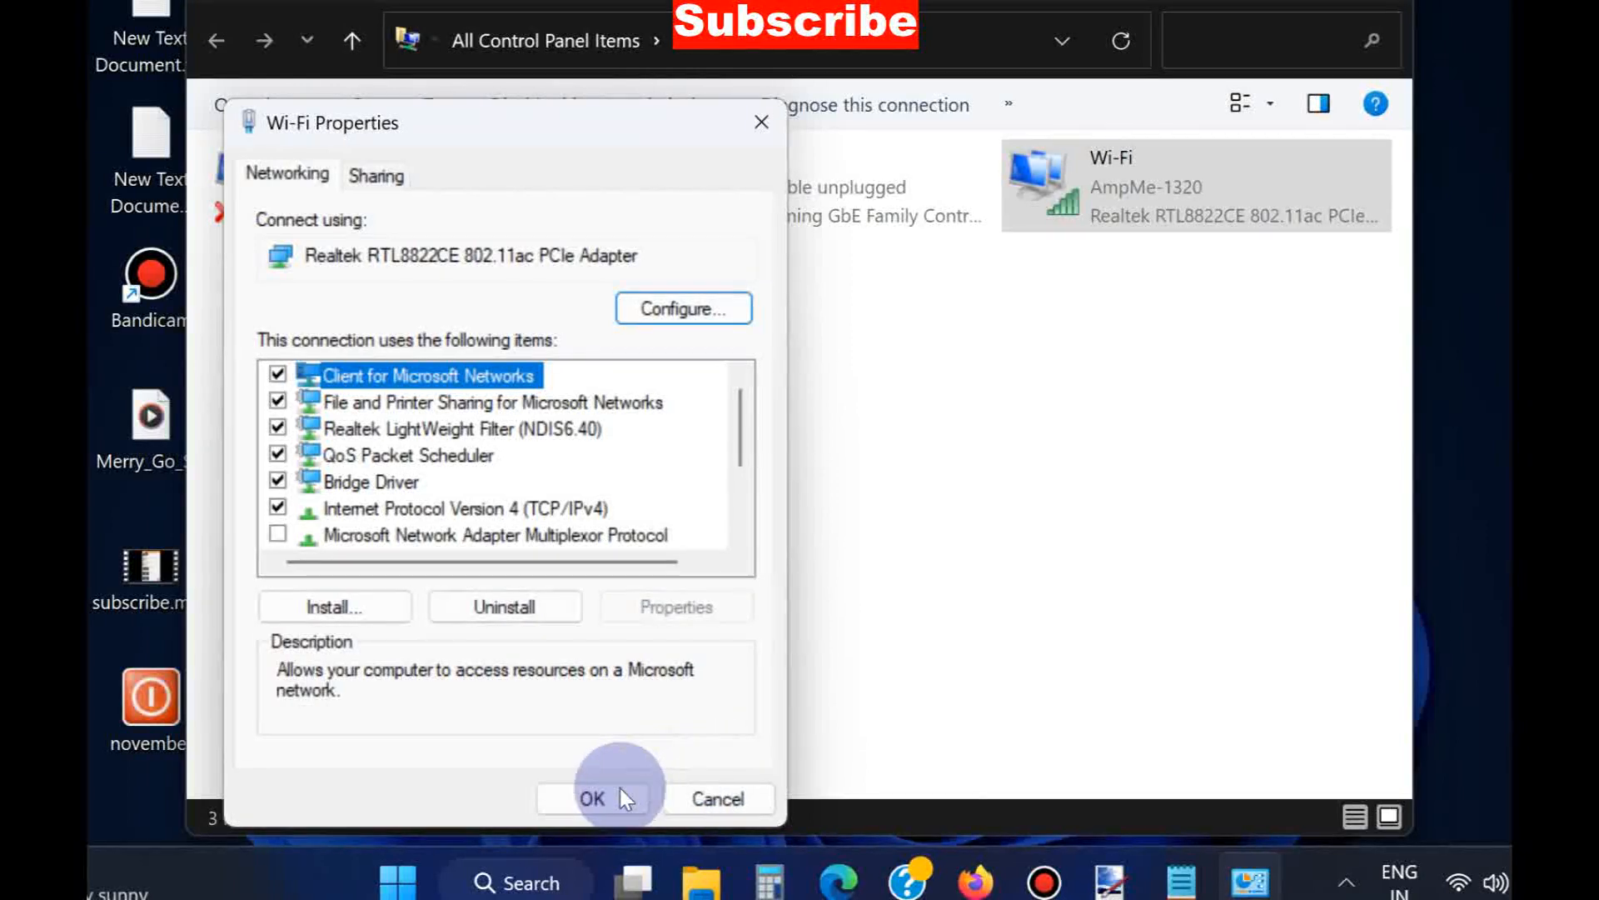
click(593, 797)
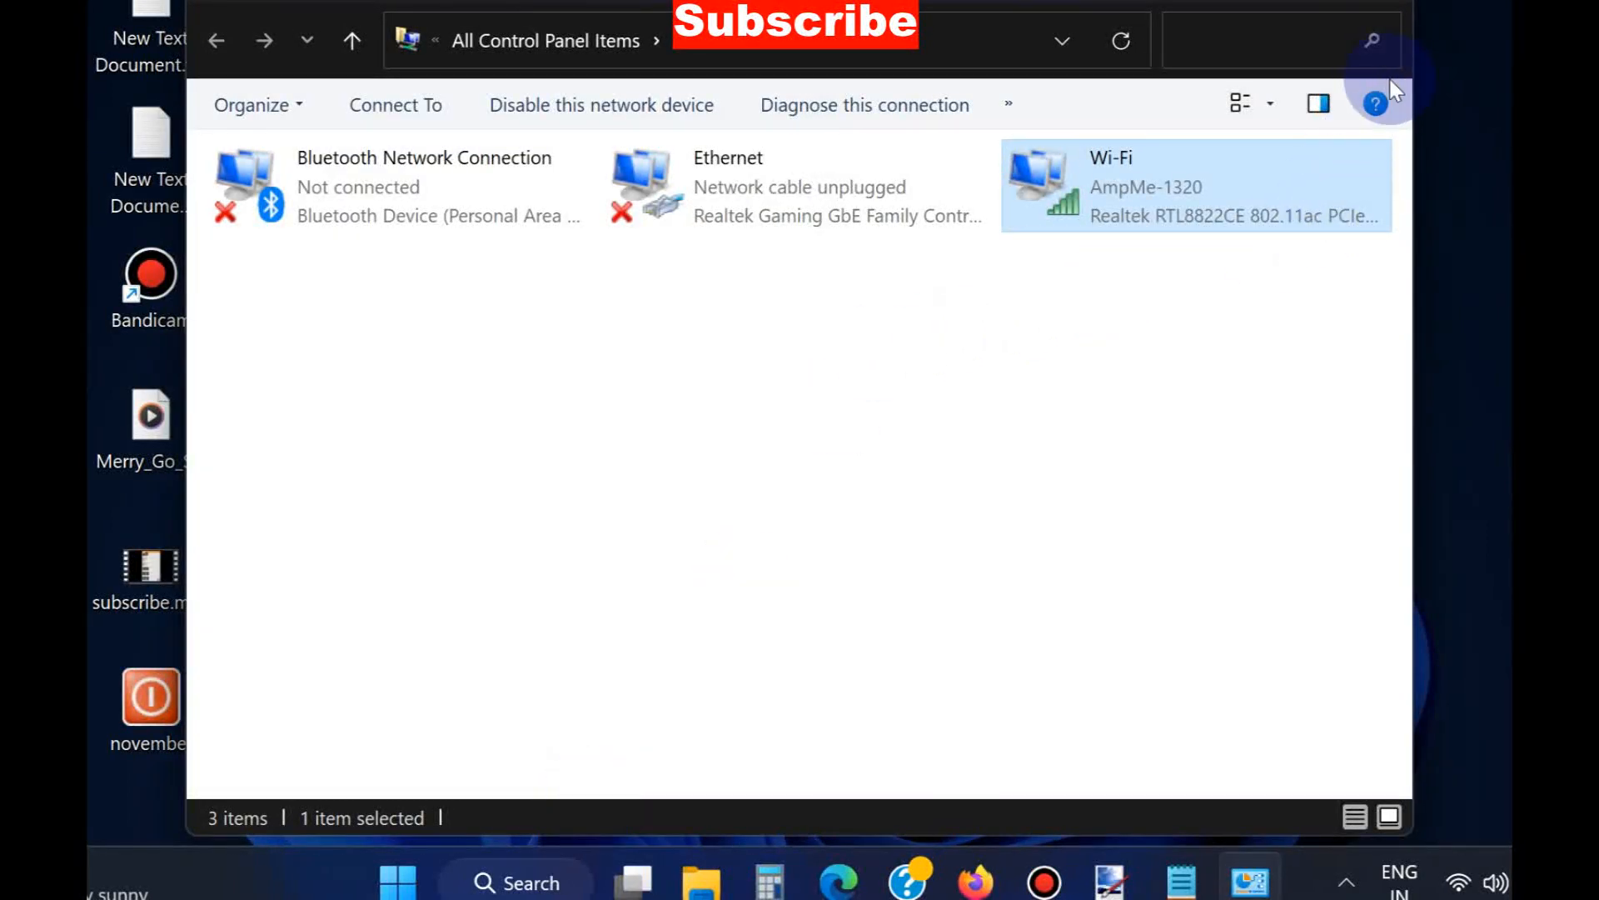